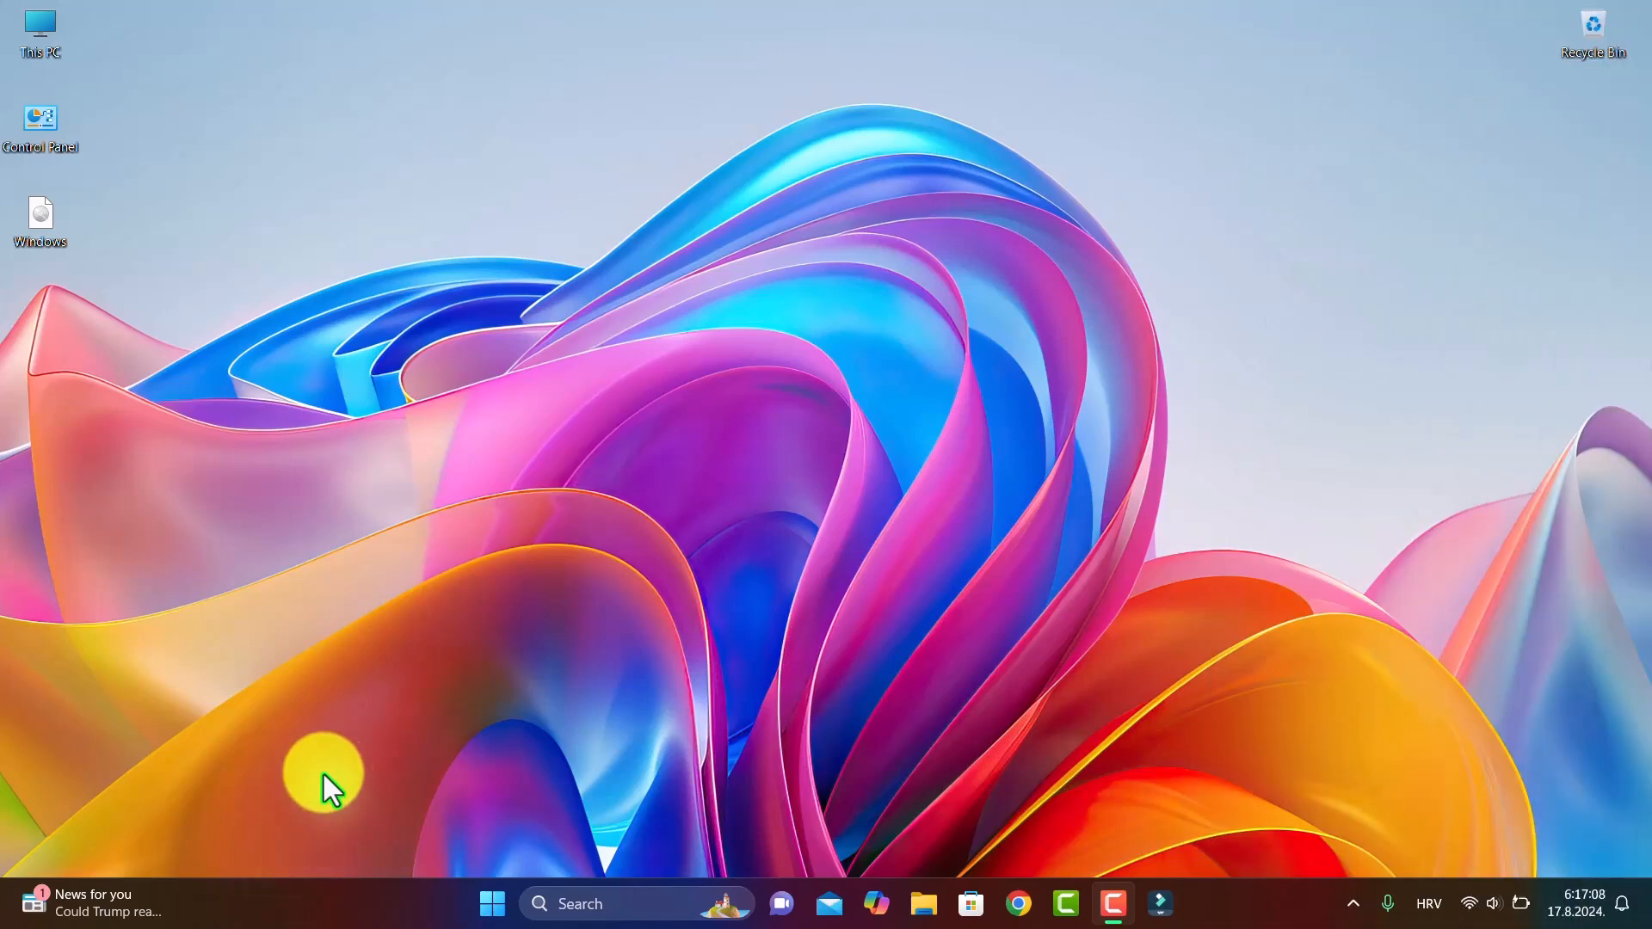
mouse_move(374, 774)
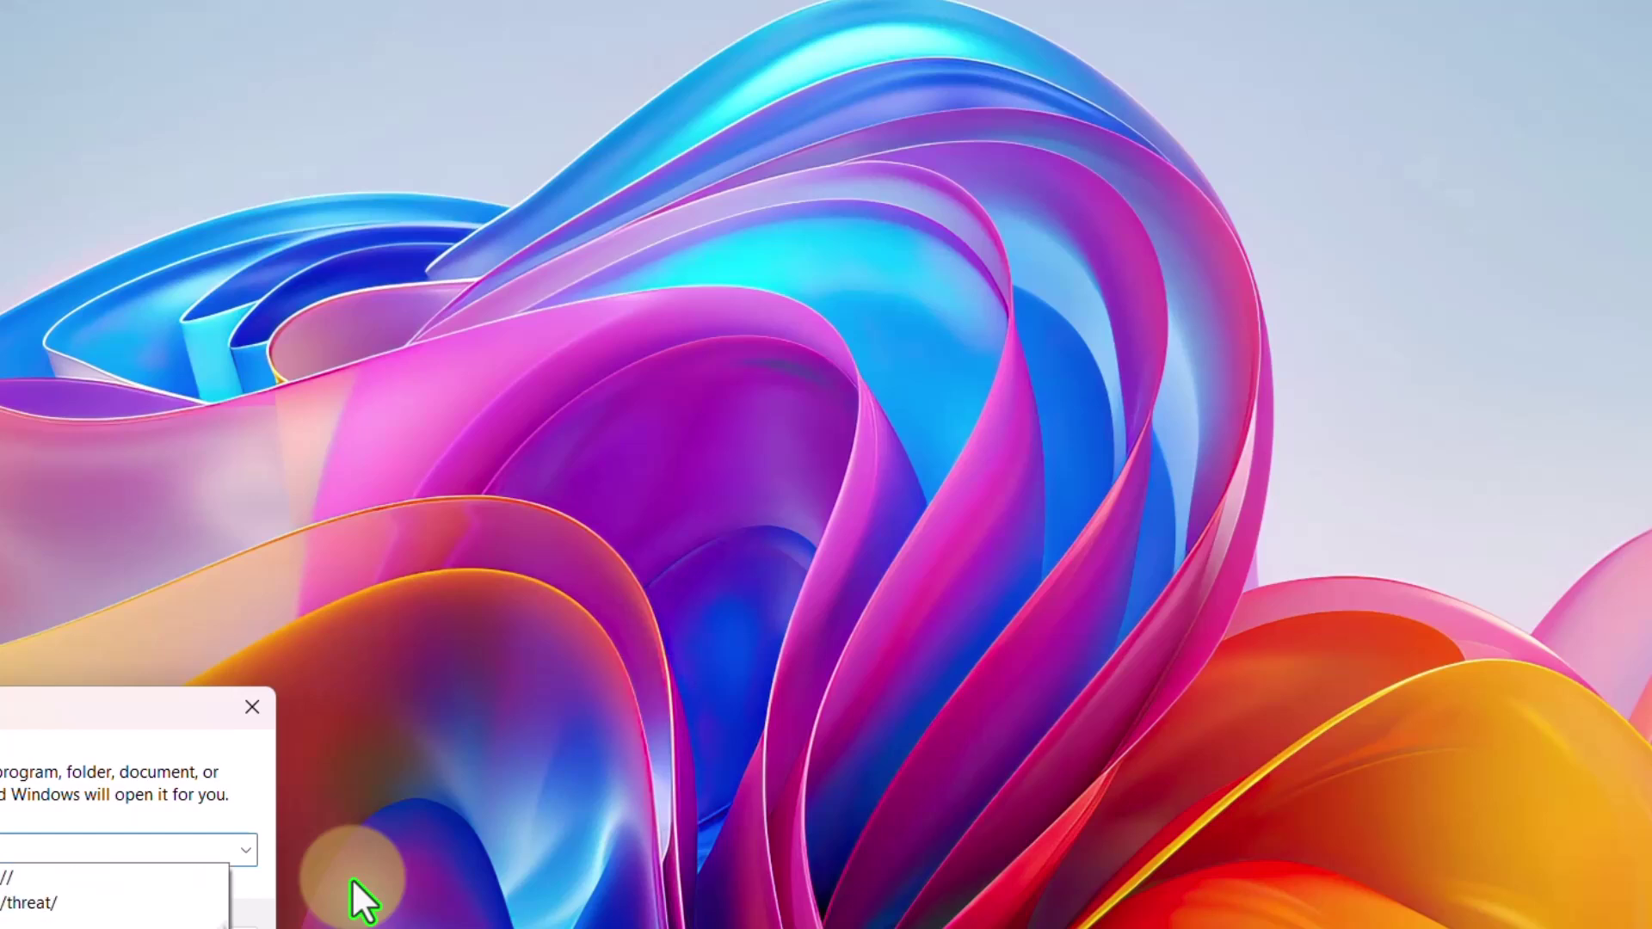
- Run winver to show Windows 11 Pro version 22H2, OS build 22621.4037
click(253, 707)
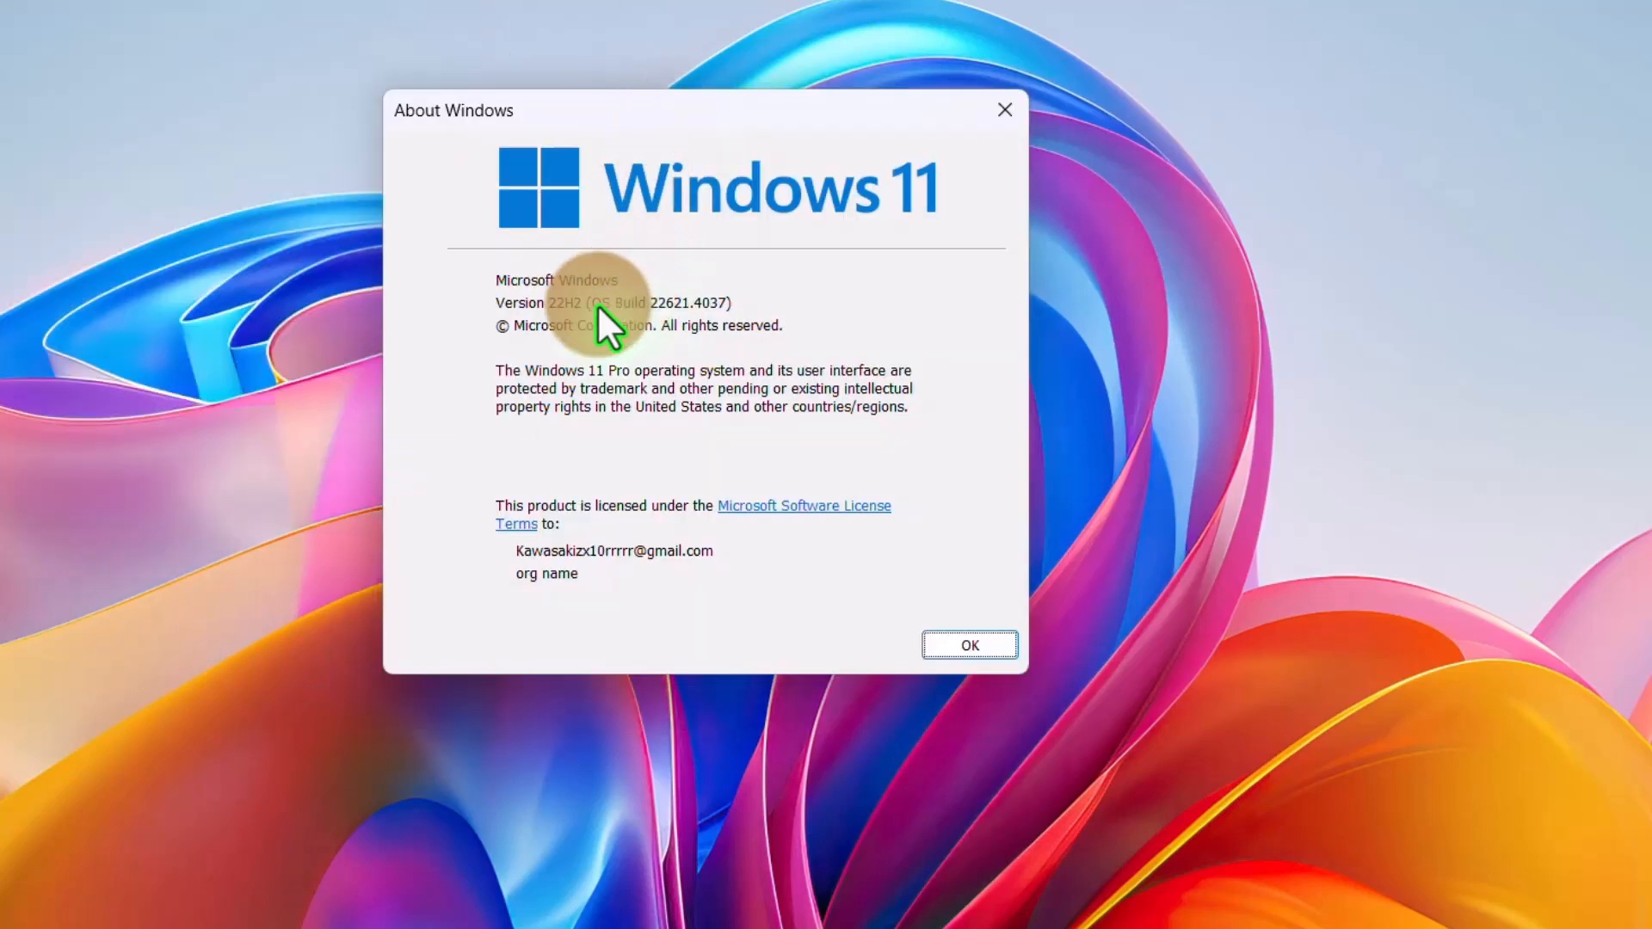
mouse_move(558, 332)
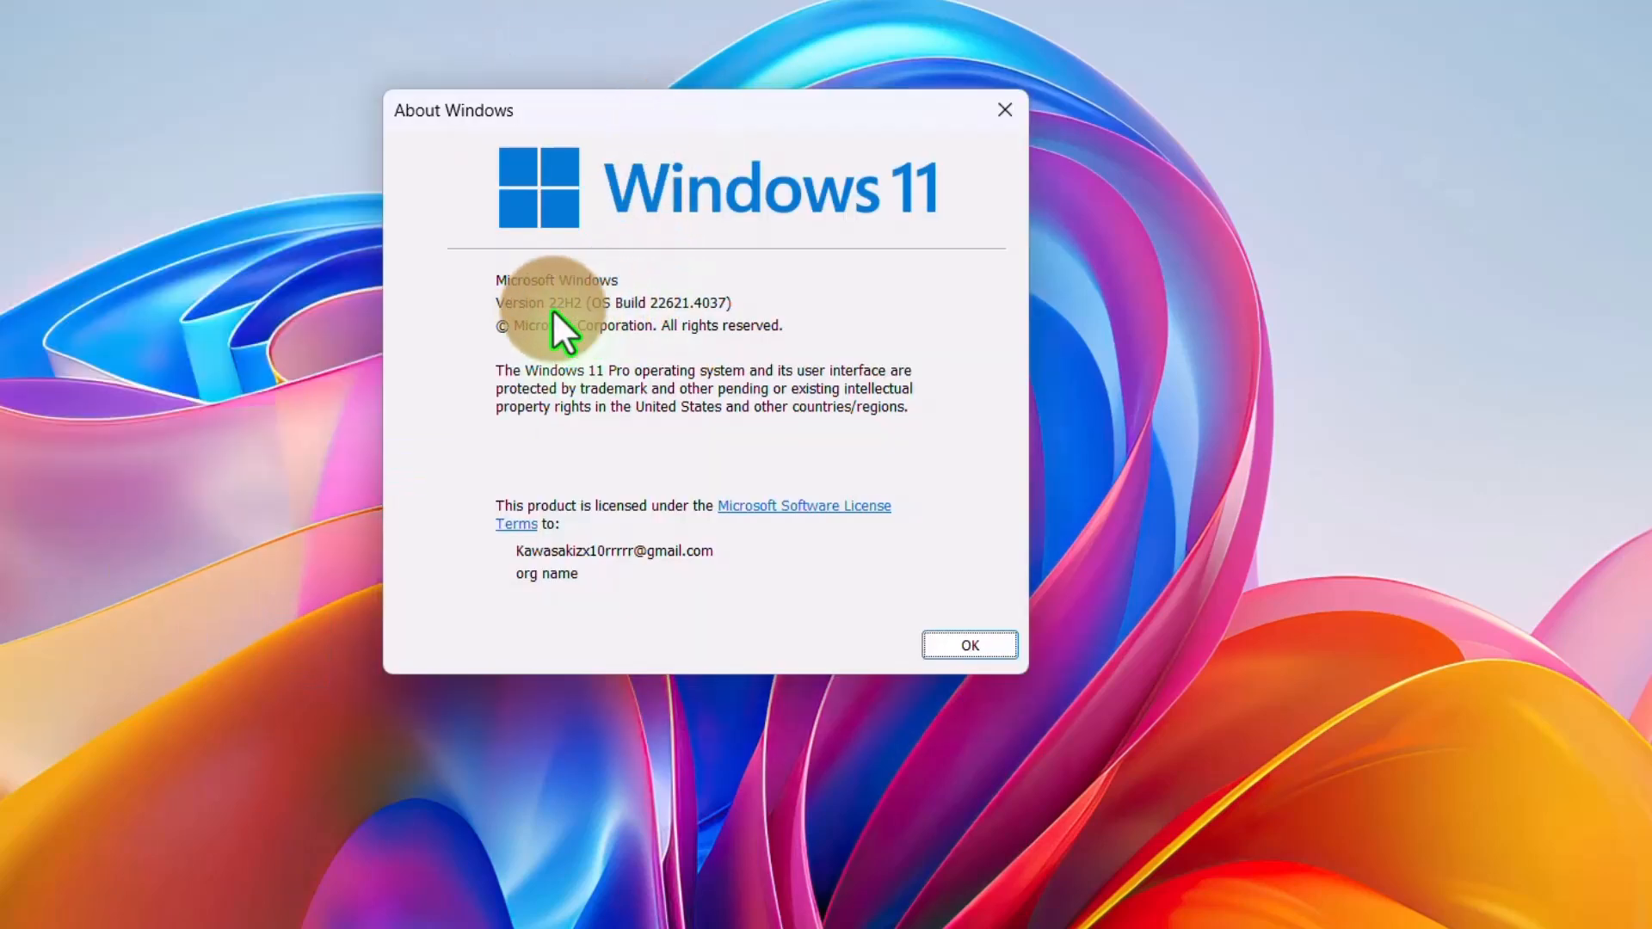
mouse_move(601, 321)
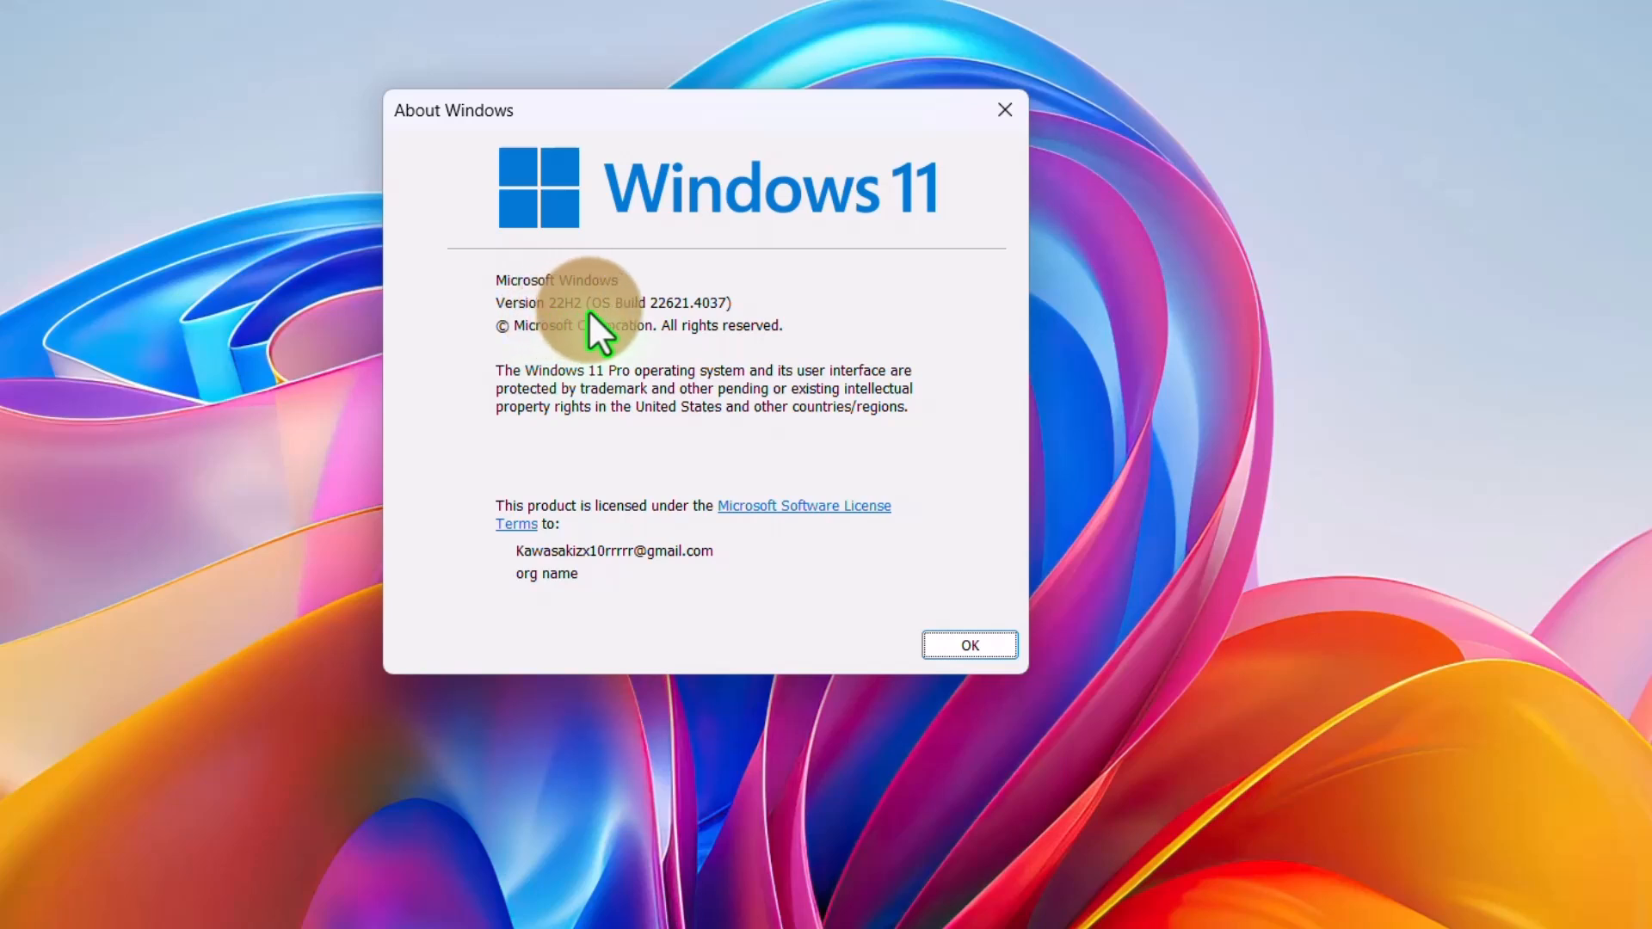
mouse_move(653, 358)
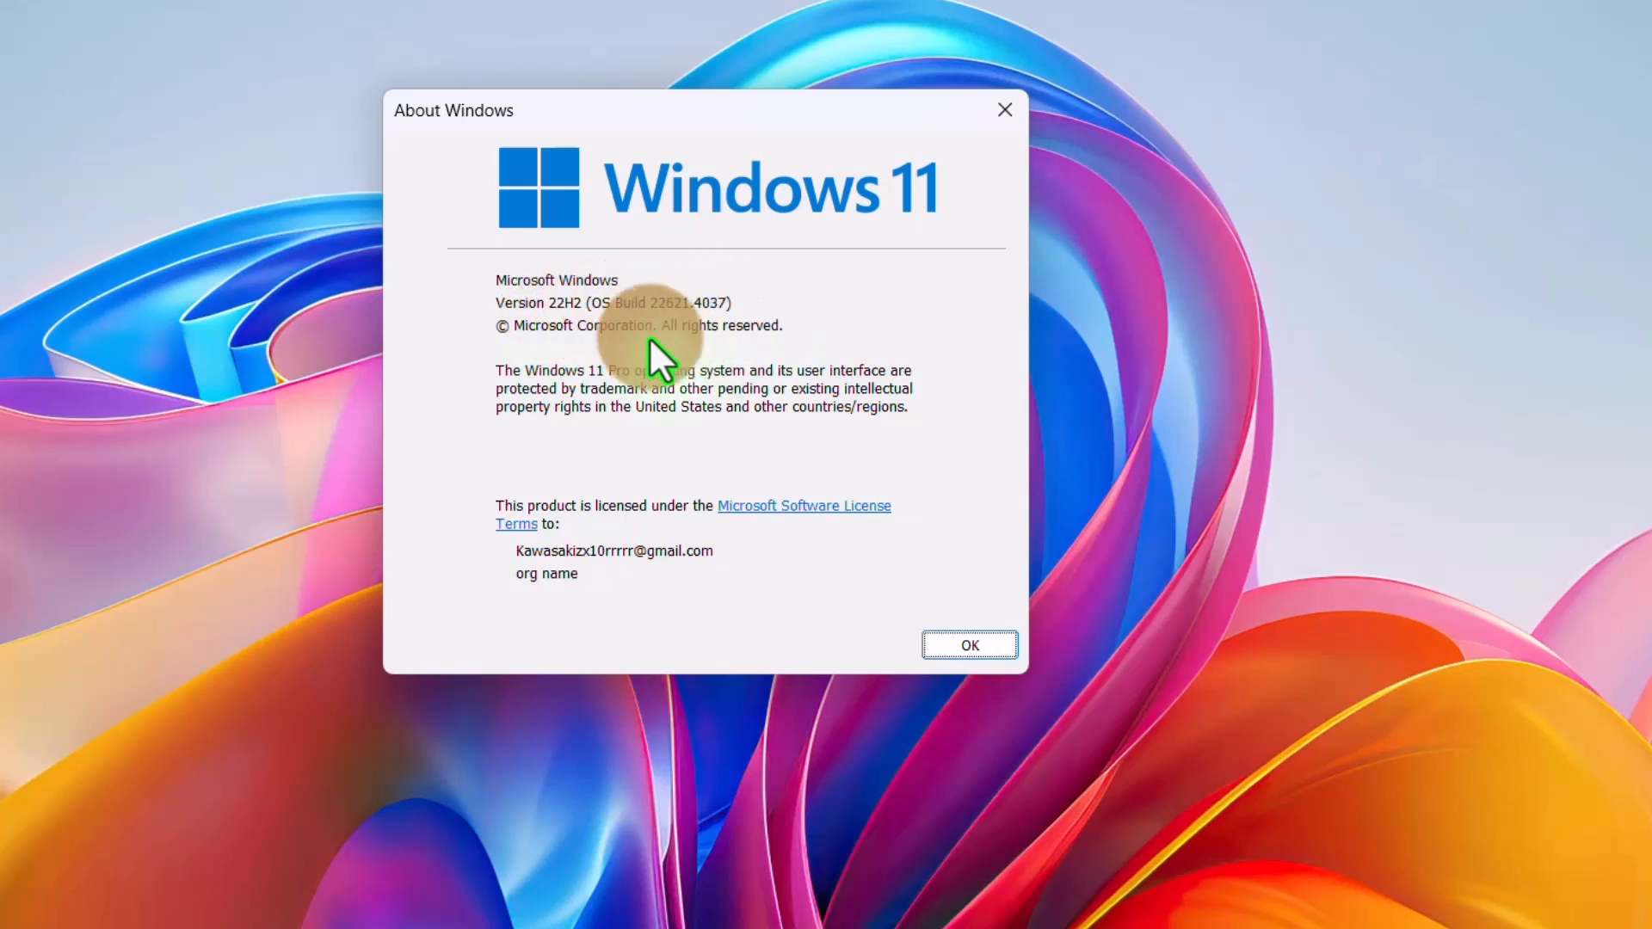
mouse_move(553, 321)
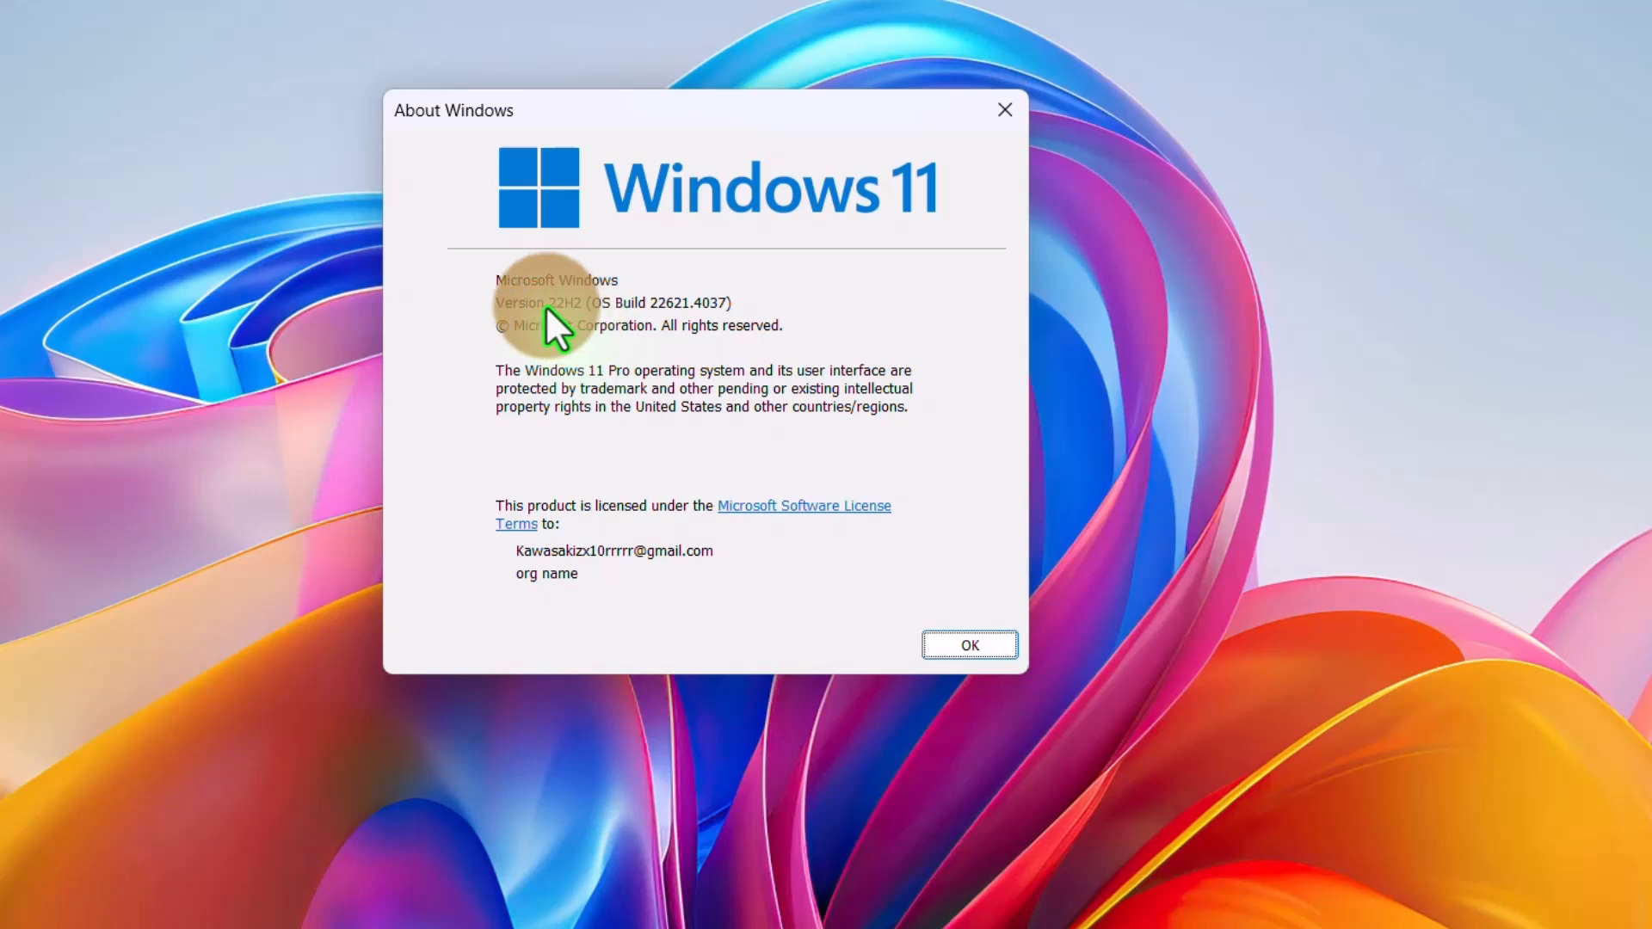
mouse_move(591, 321)
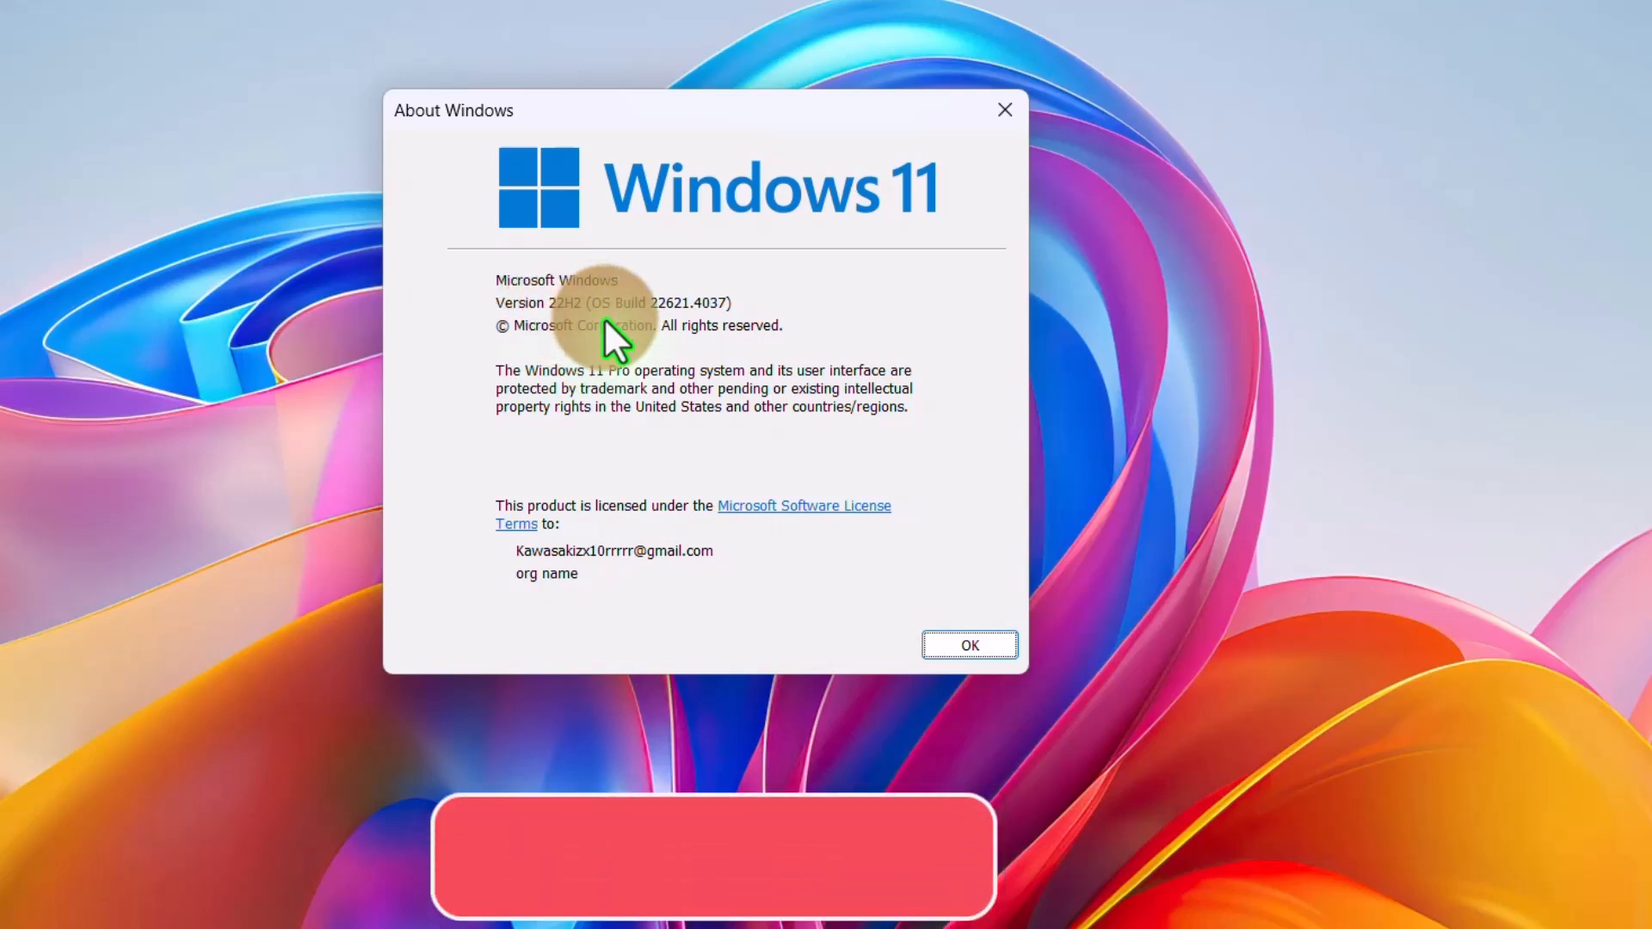
- Close About Windows and search Google for 'microsoft download 23h2' in Chrome
click(967, 644)
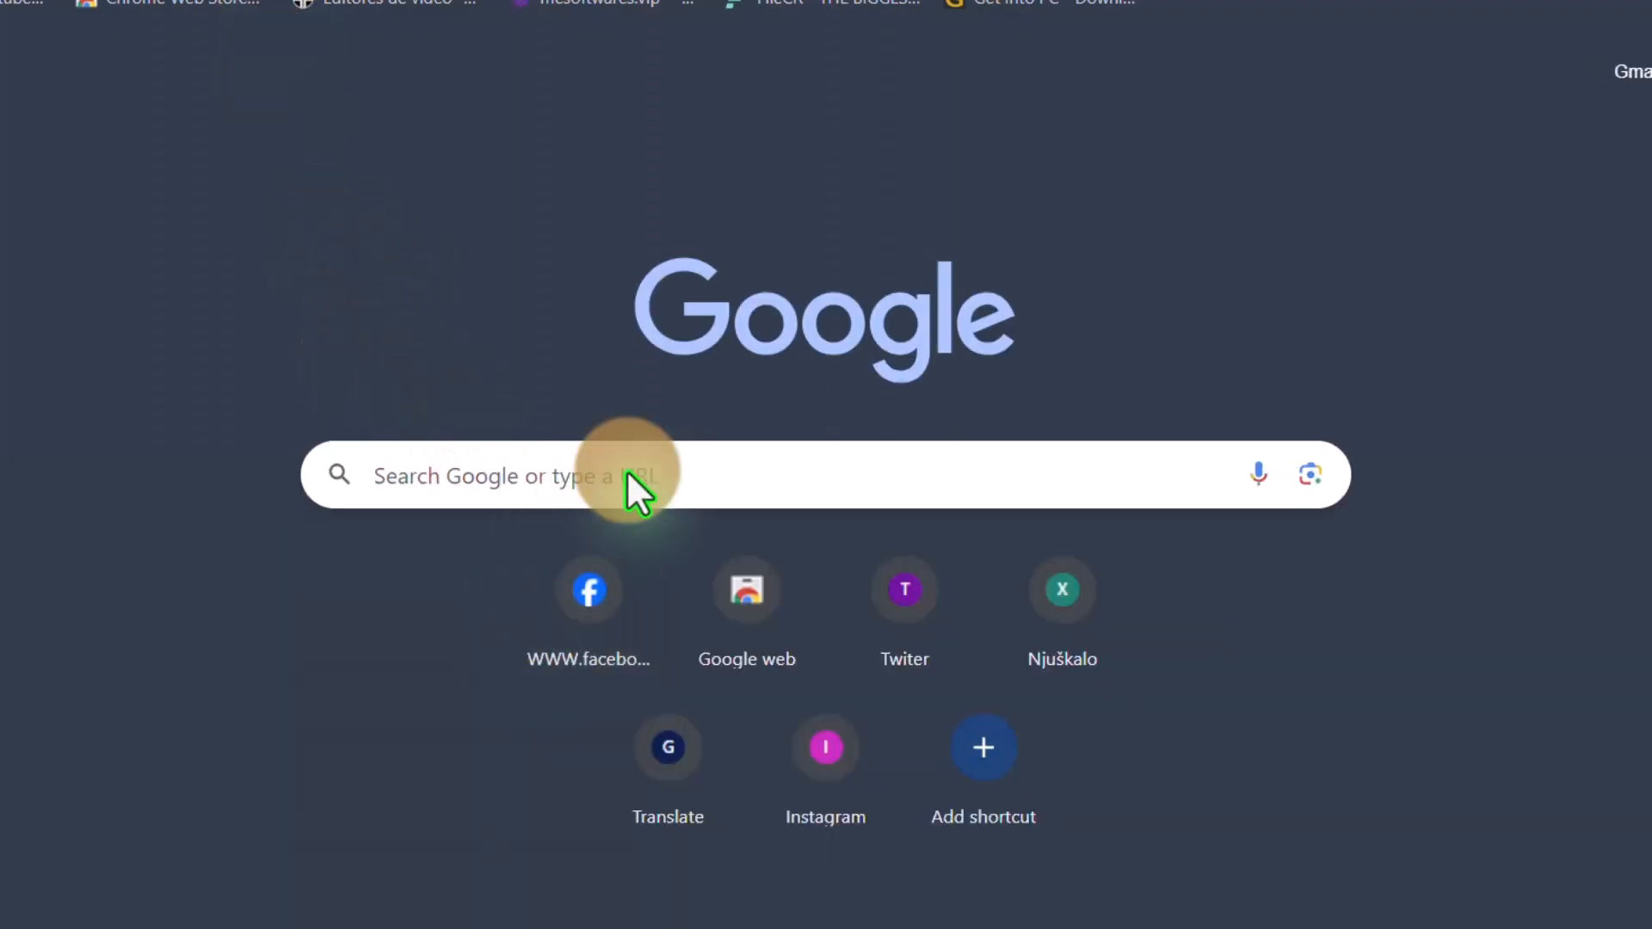
text(microsoft download 23h2)
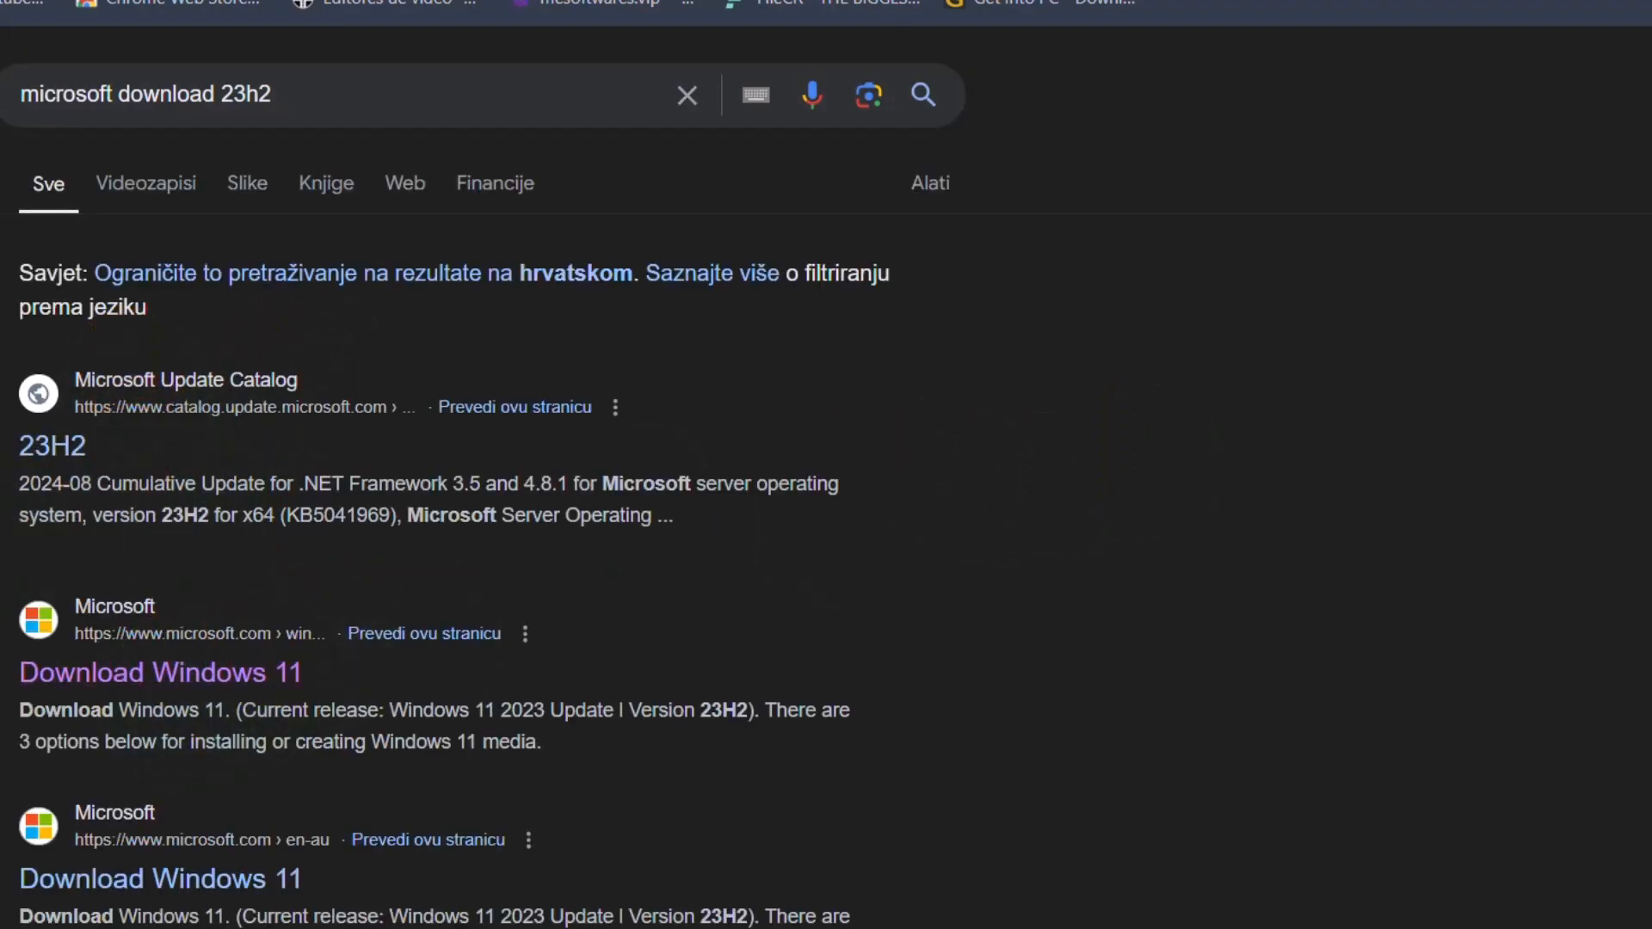
- Open Download Windows 11 and select 'Windows 11 (multi-edition ISO for x64 devices)'
click(159, 672)
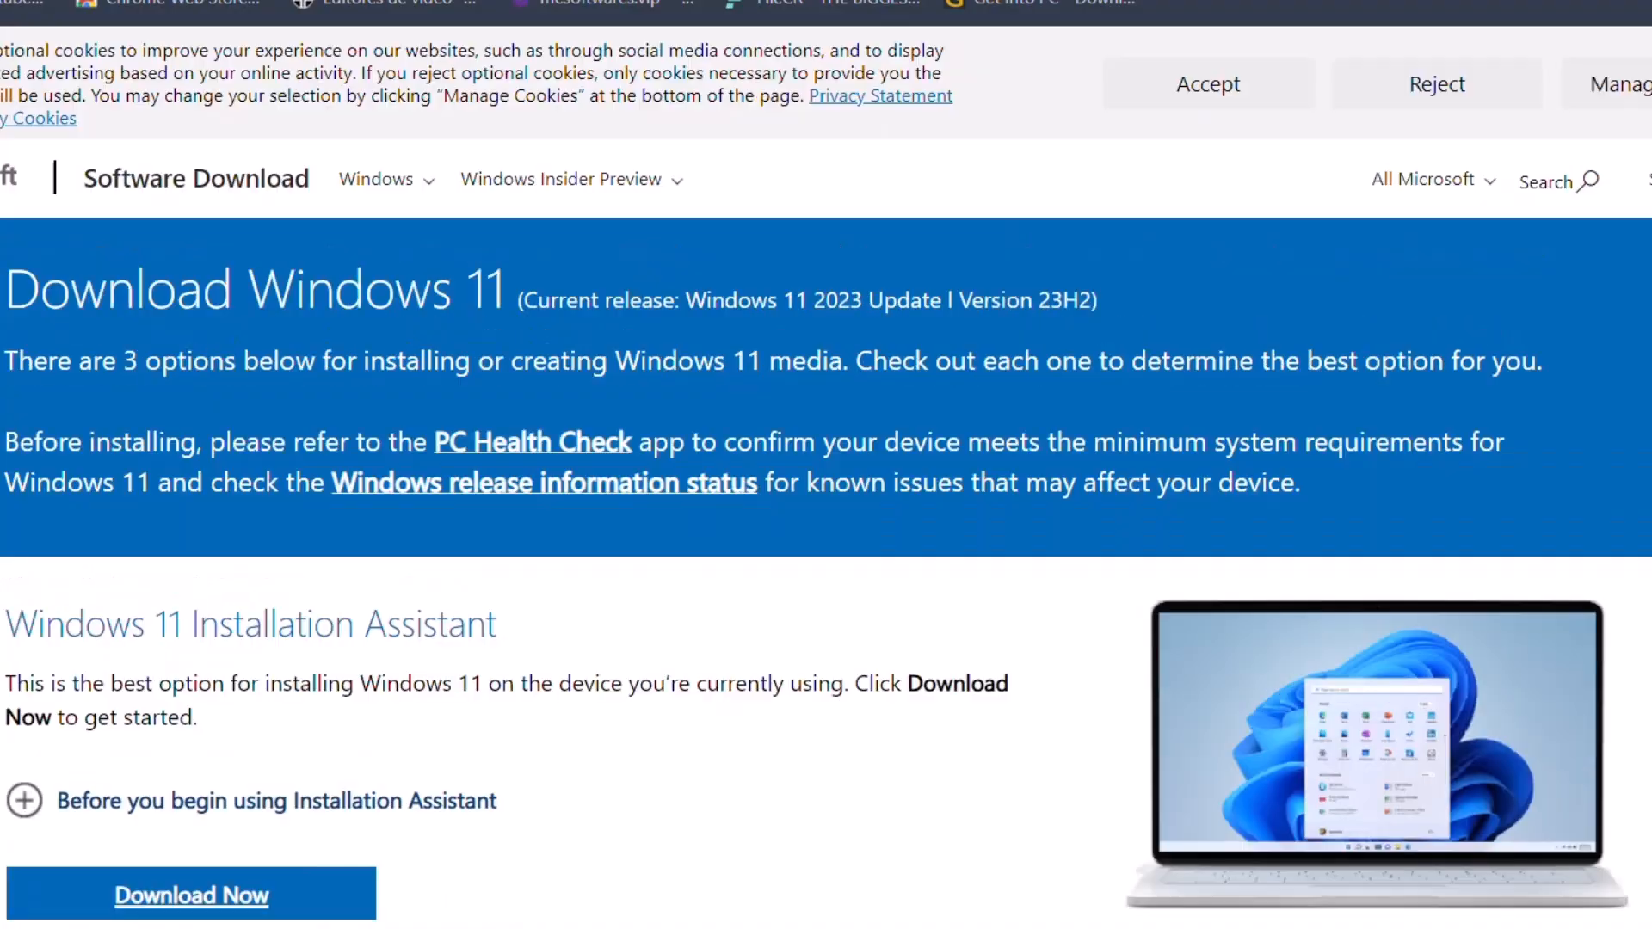
scroll(down, 3)
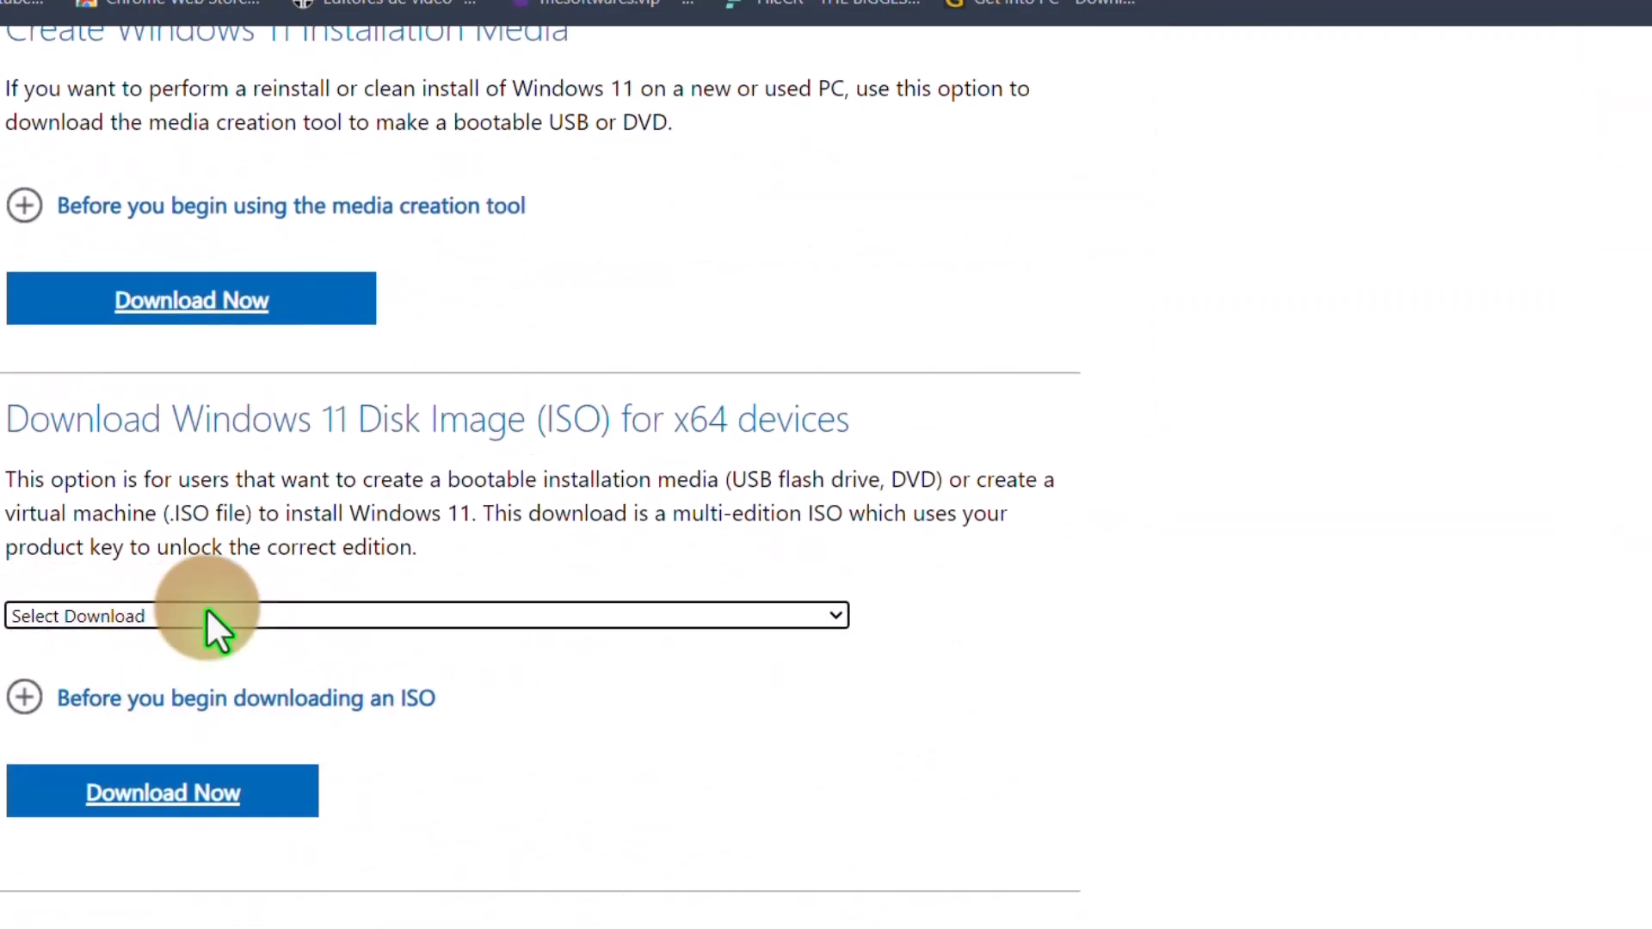
mouse_move(205, 585)
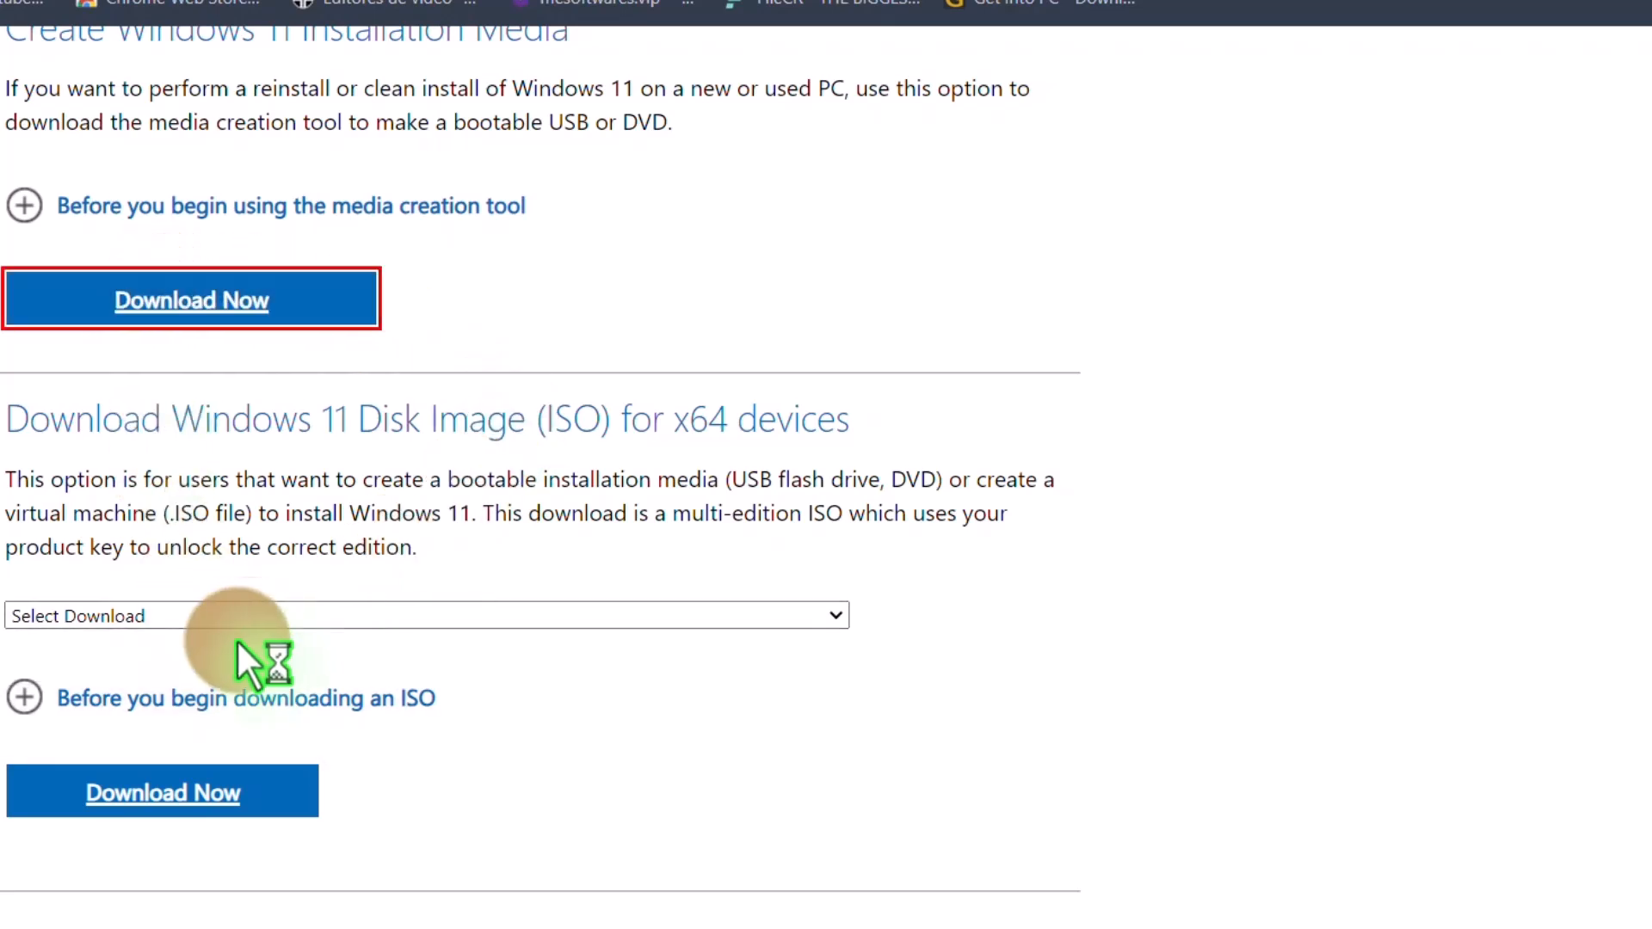
click(191, 300)
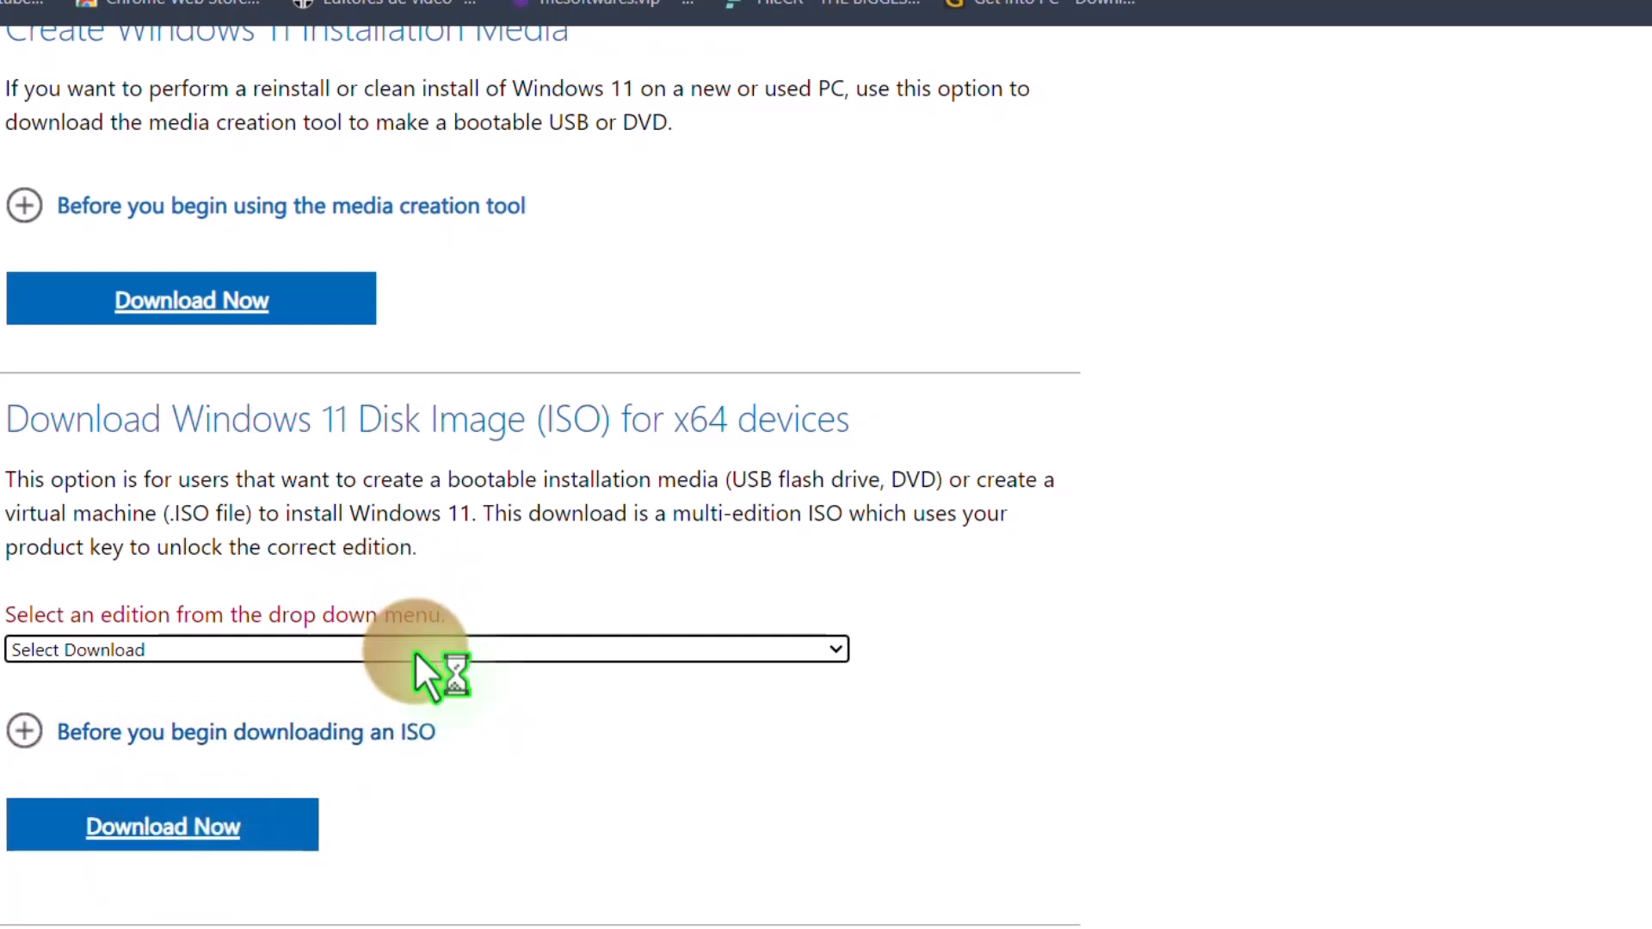
click(426, 648)
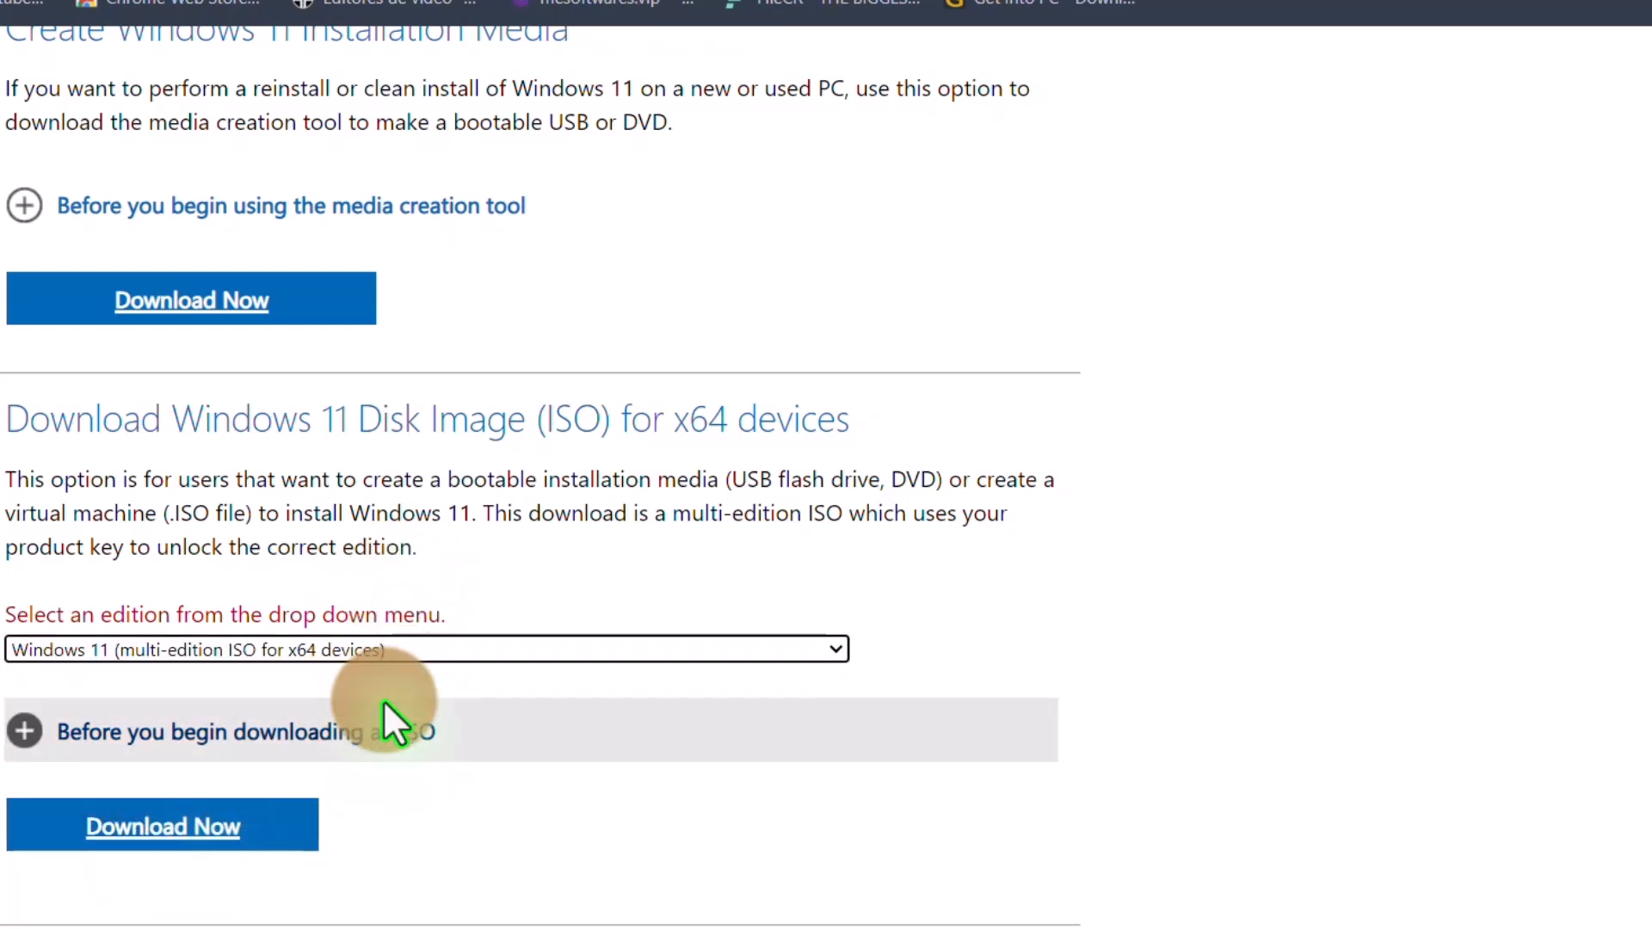
- Submit the multi-edition x64 ISO download request for validation
click(162, 824)
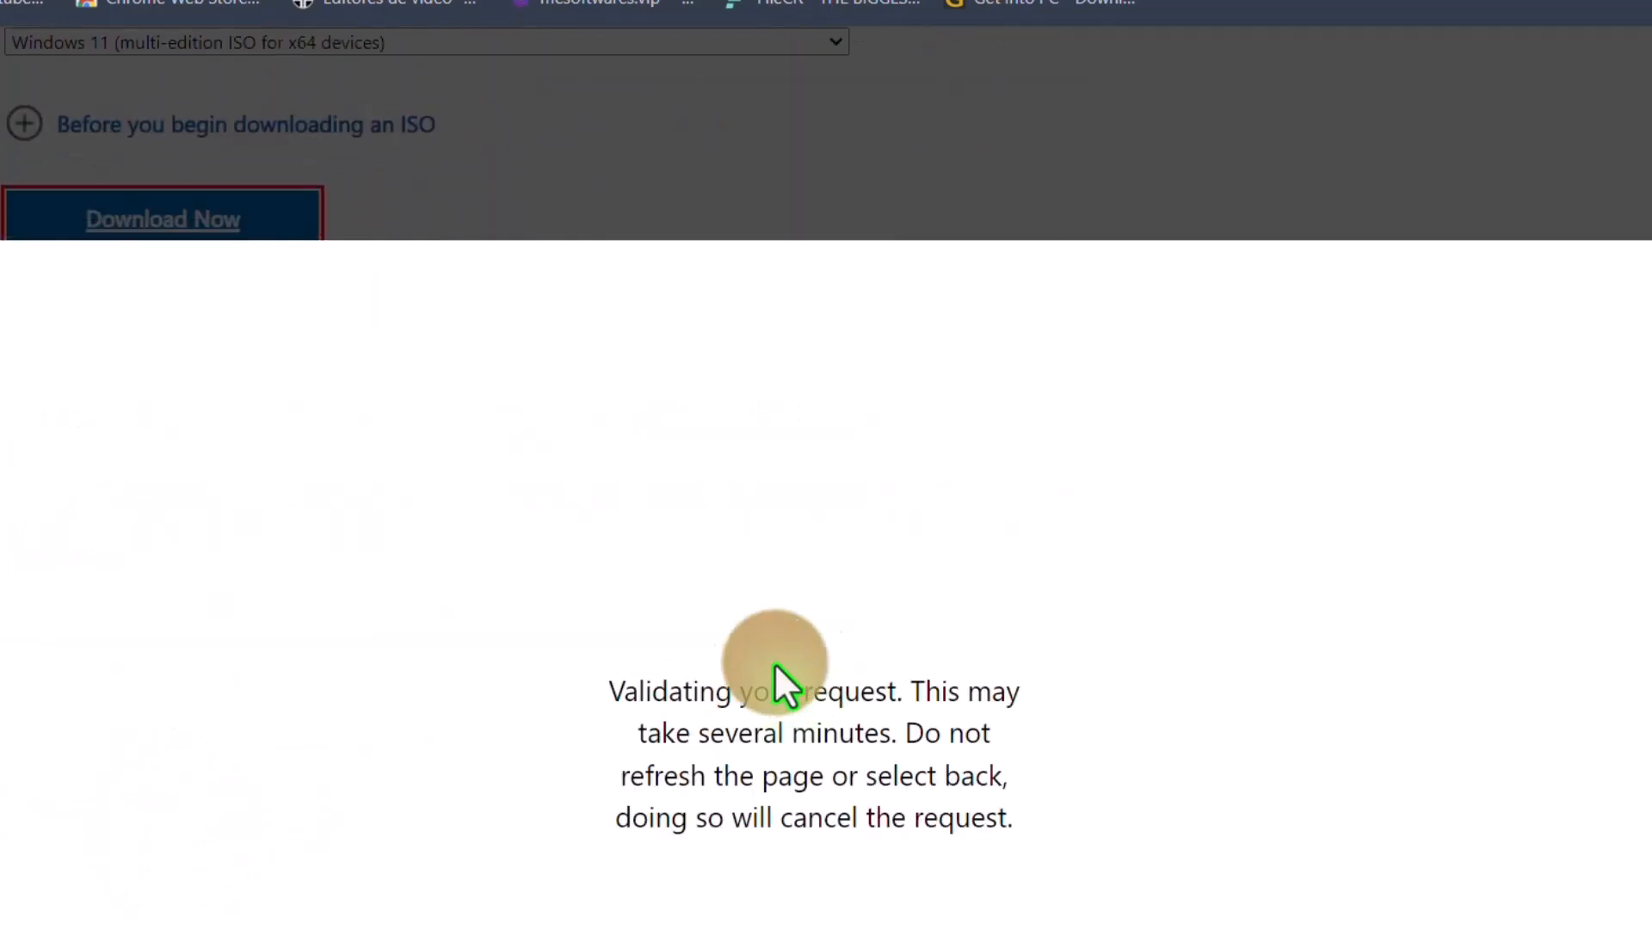
mouse_move(864, 712)
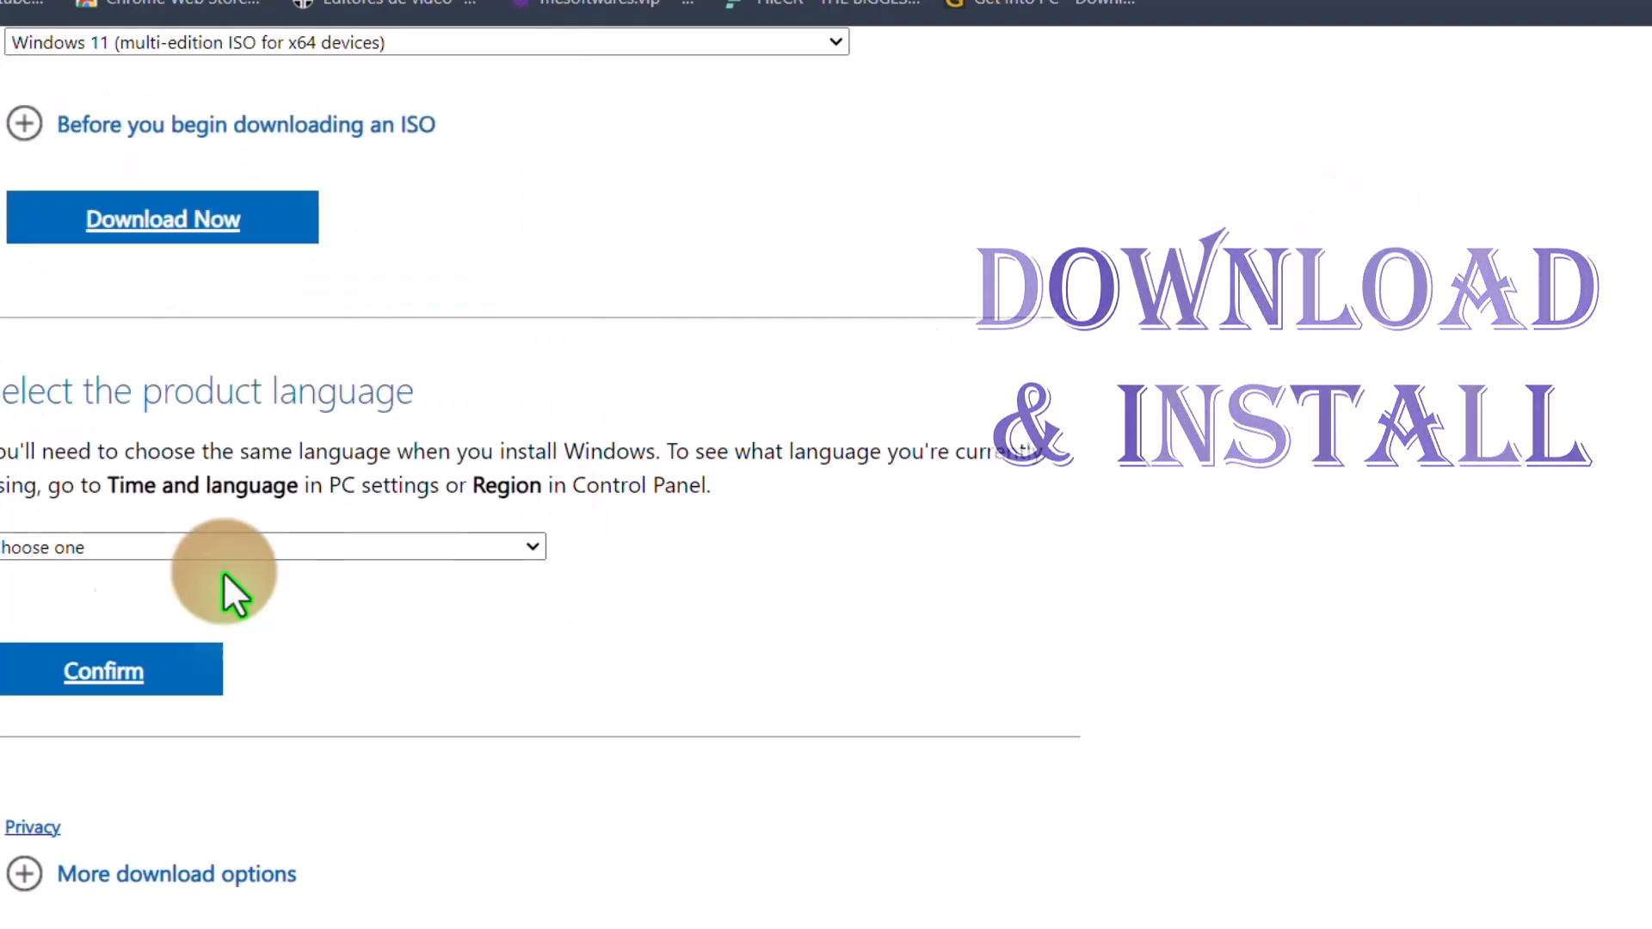
scroll(up, 3)
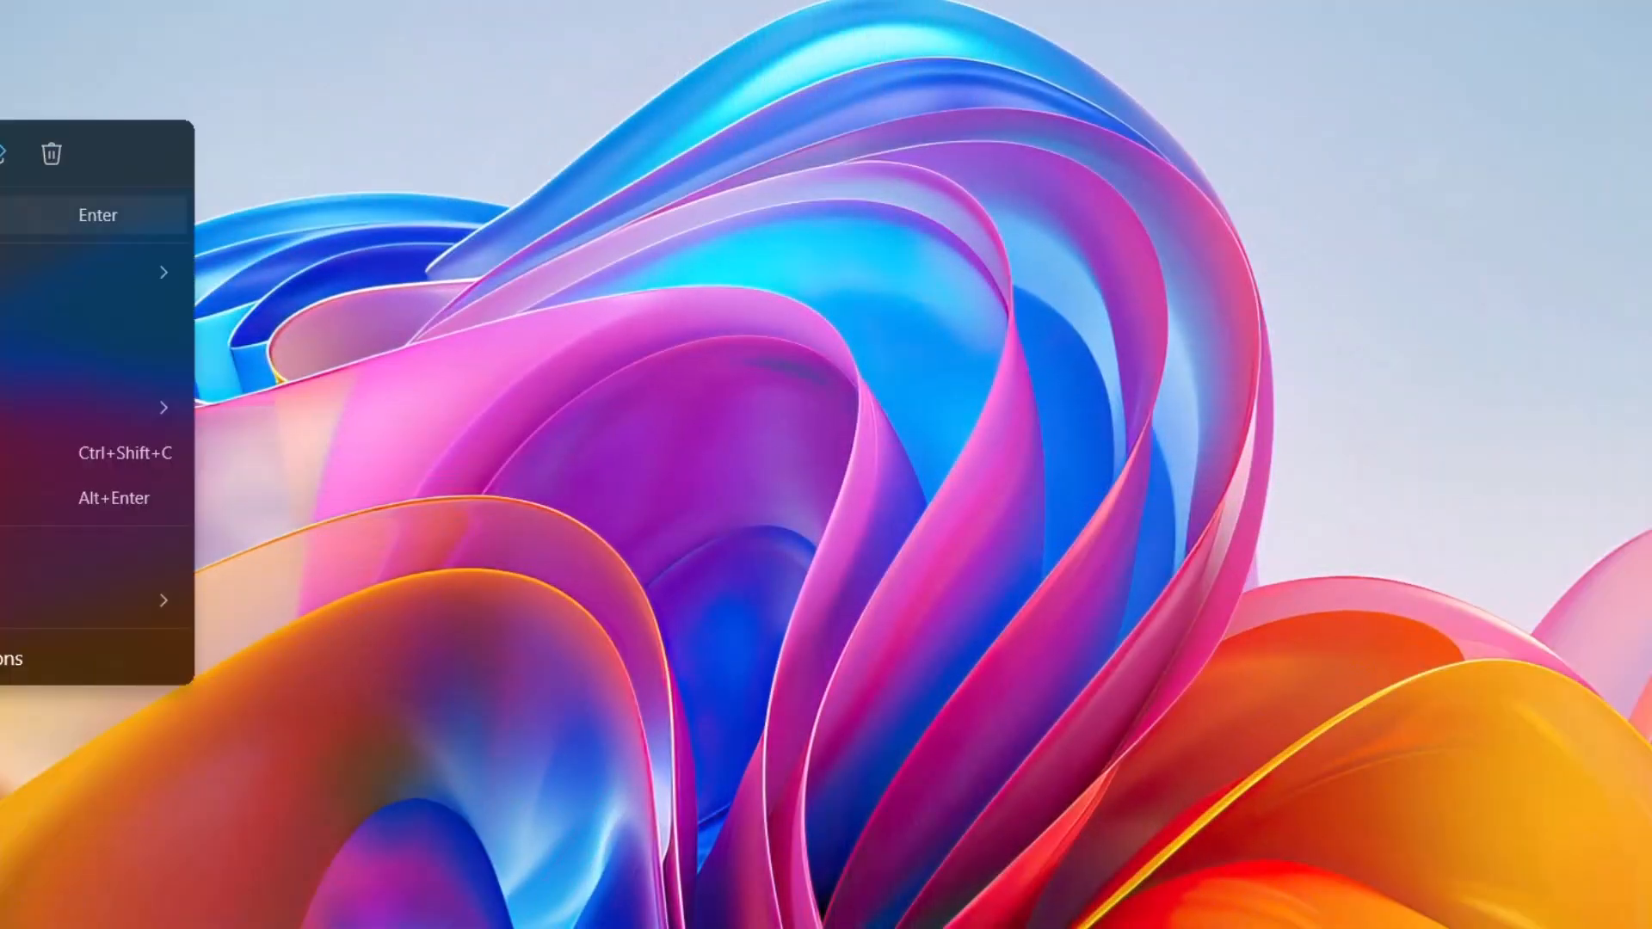
- Mount the ISO as drive F: (ESD-ISO) and launch its setup application
click(97, 215)
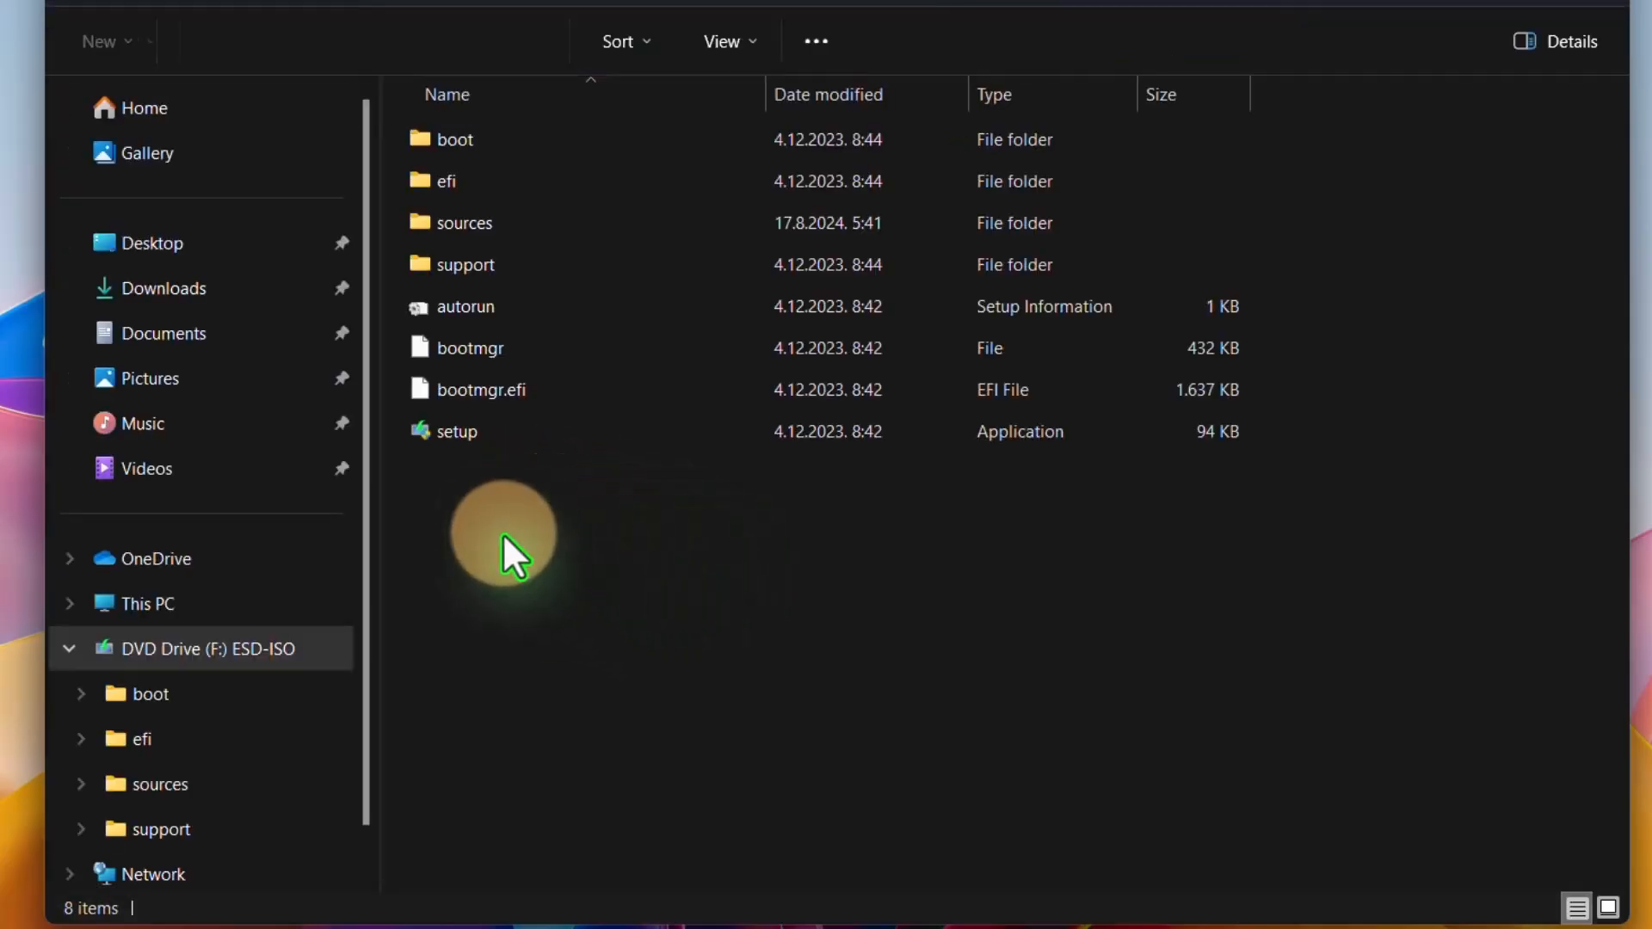
click(455, 431)
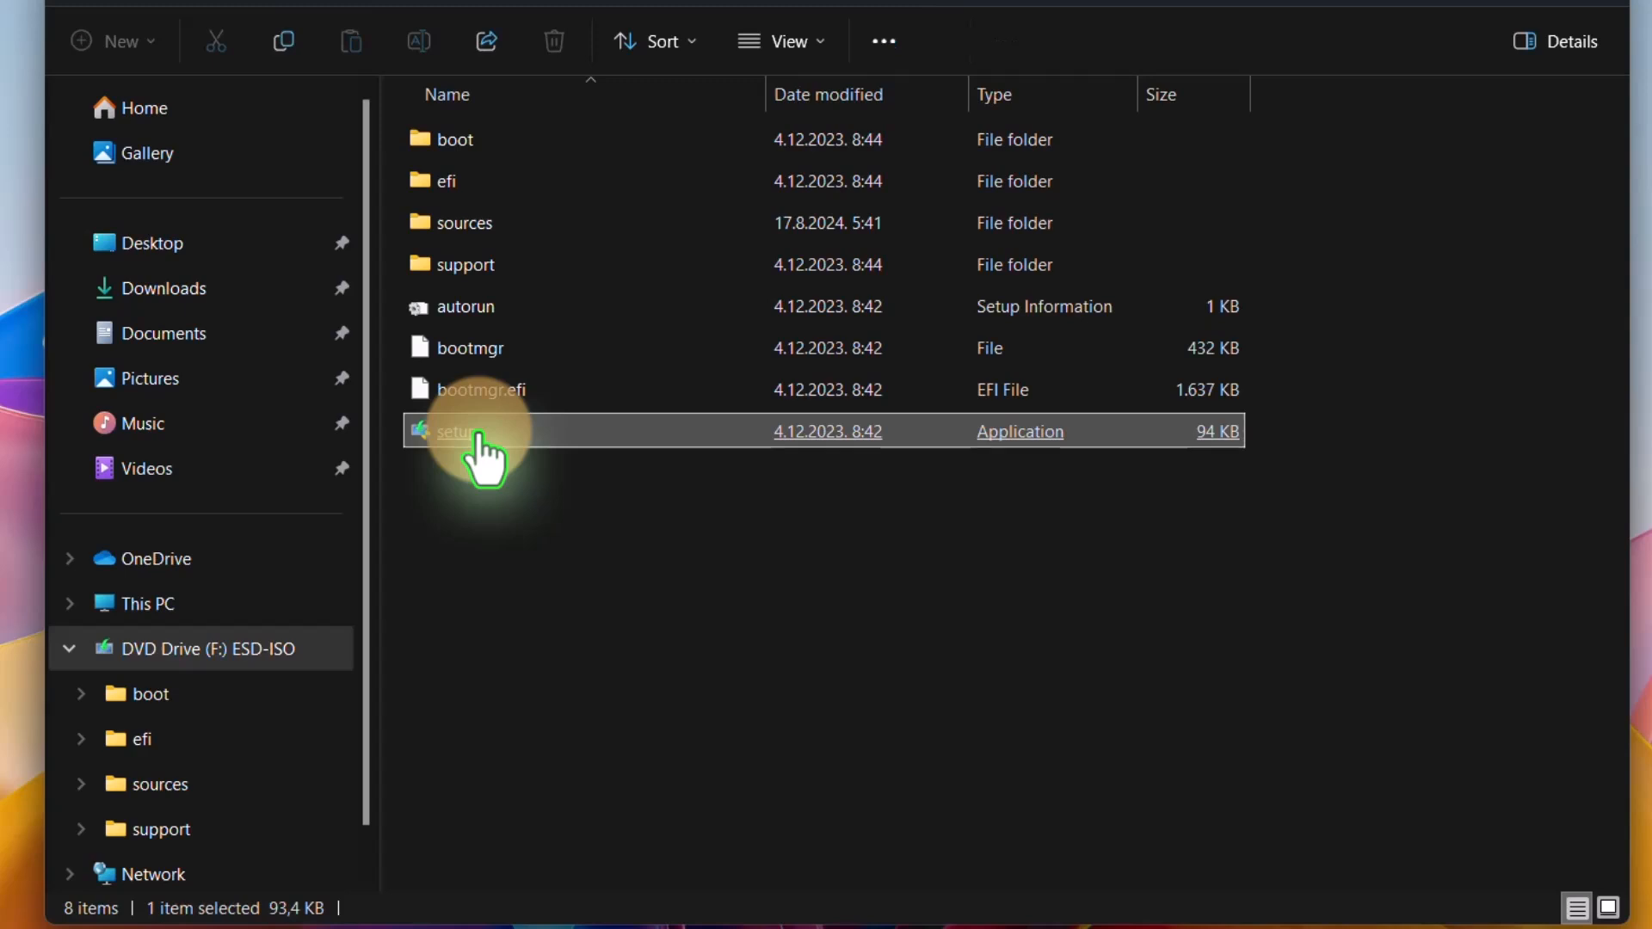
right_click(454, 432)
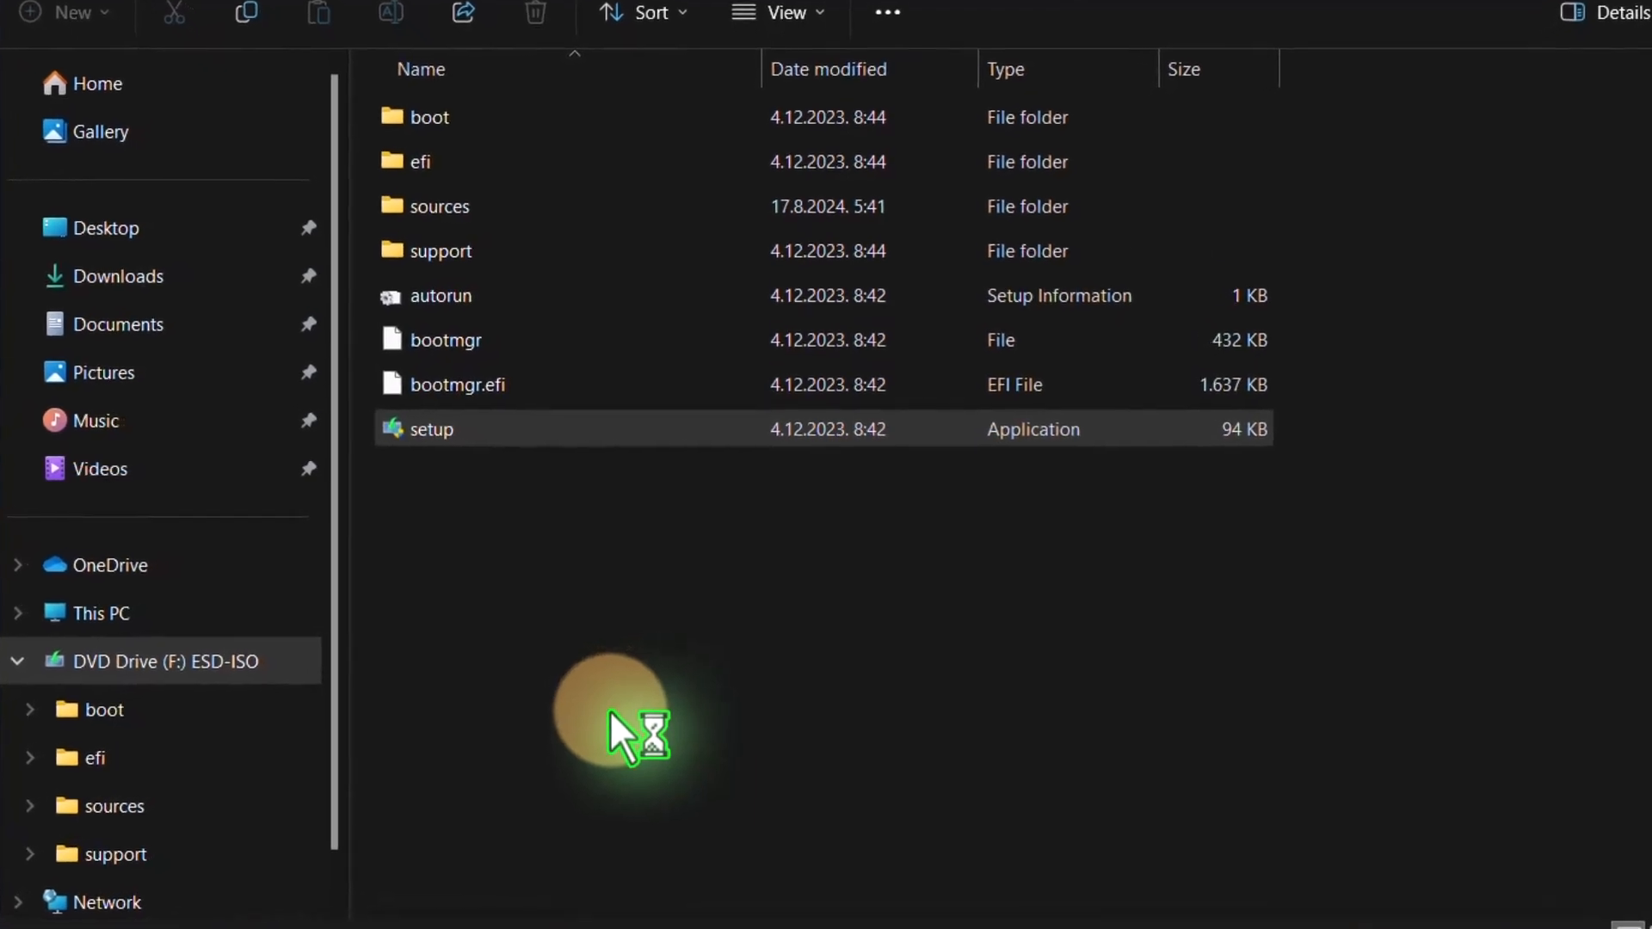
double_click(429, 428)
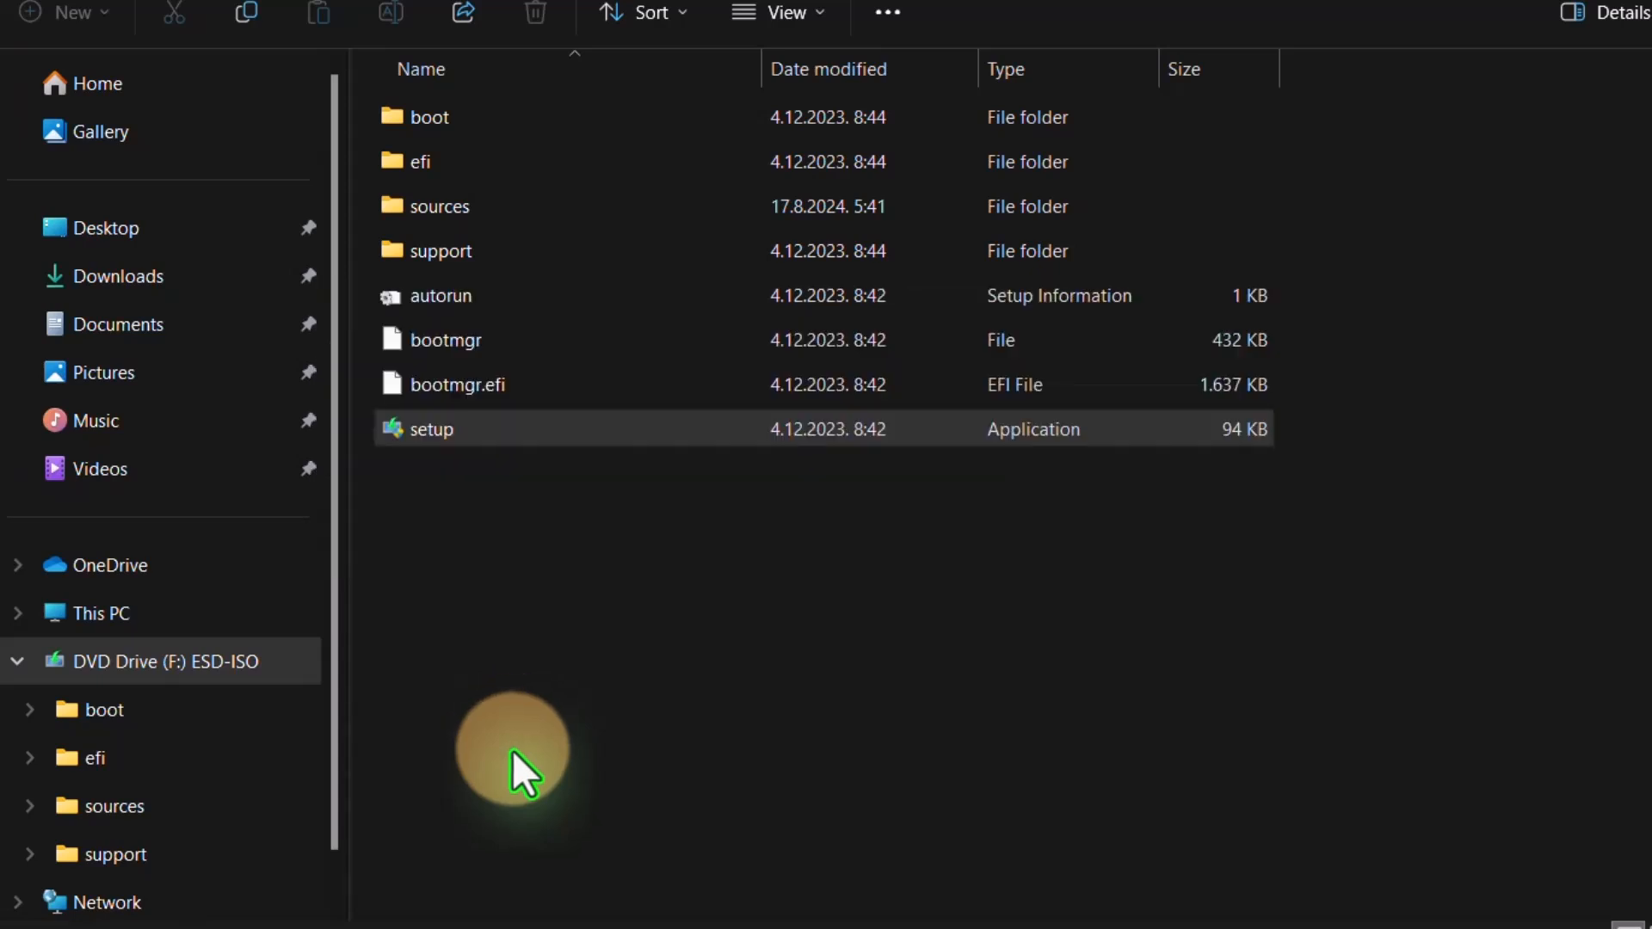
- Start Windows 11 Setup, opt out of 'help make the installation better', and continue
double_click(430, 429)
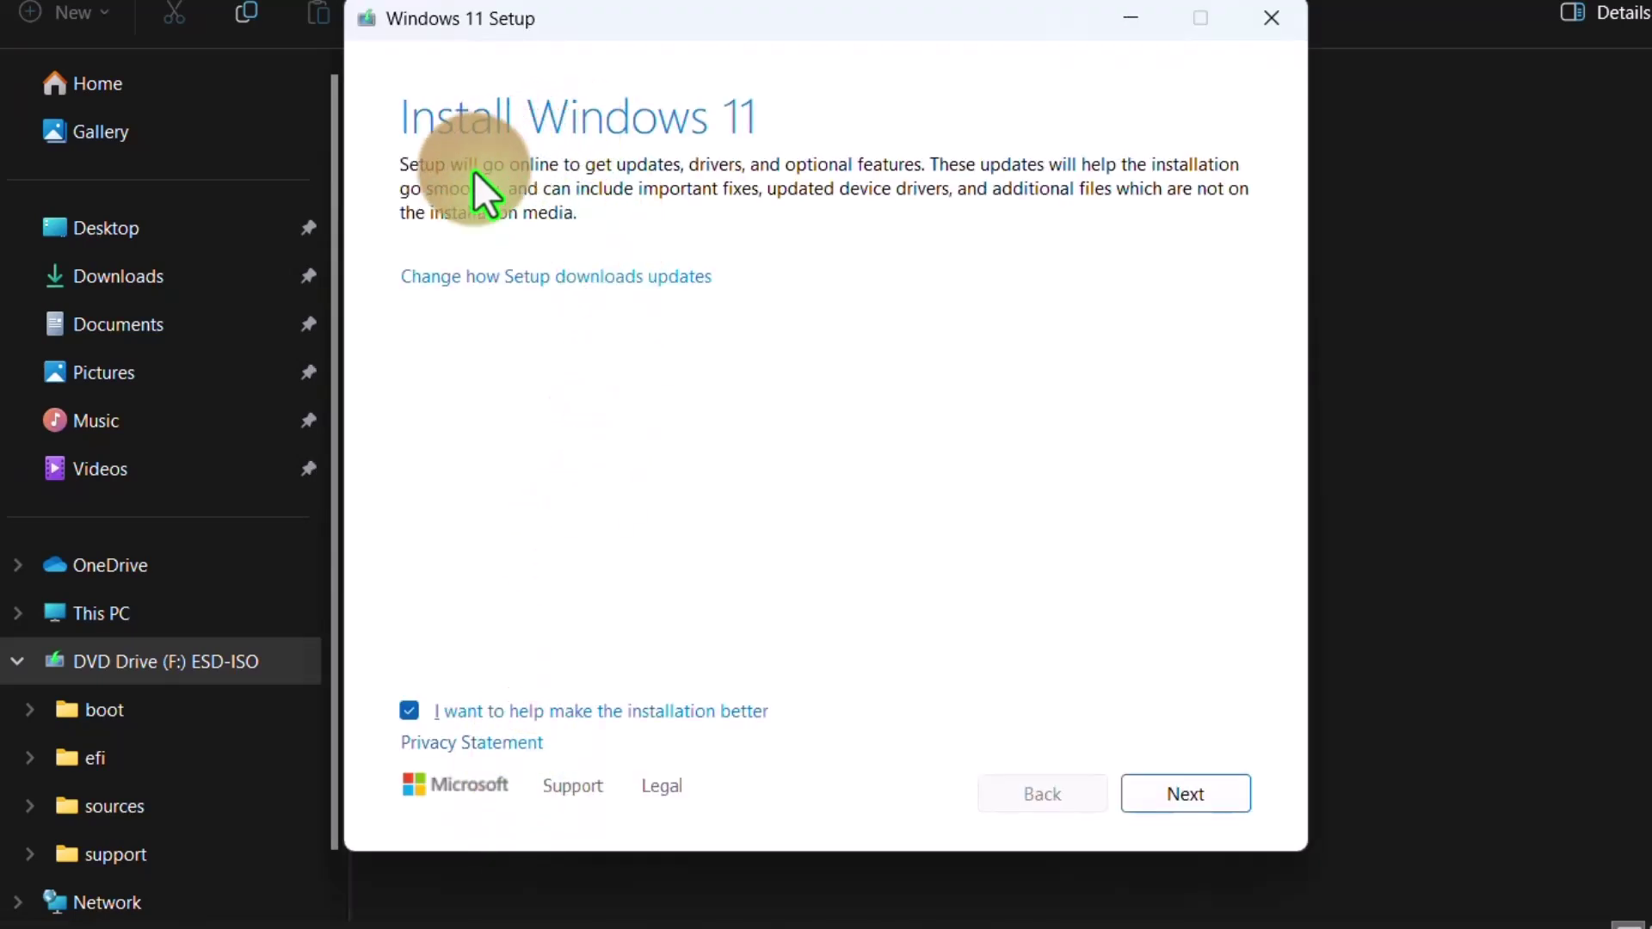
click(409, 712)
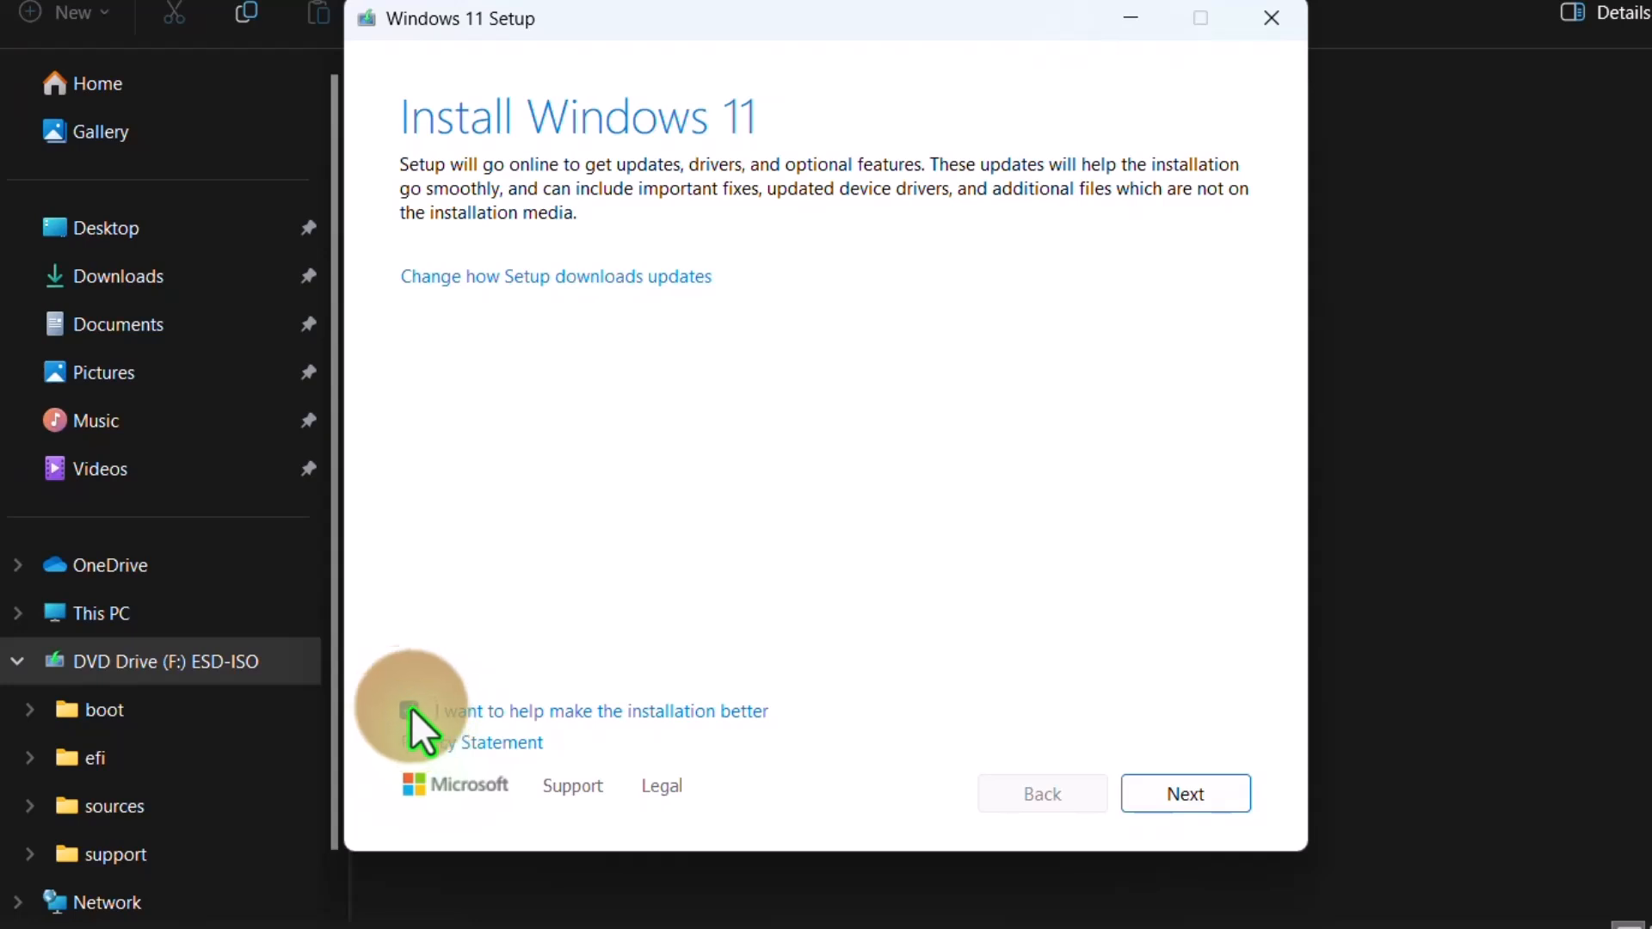
click(1184, 794)
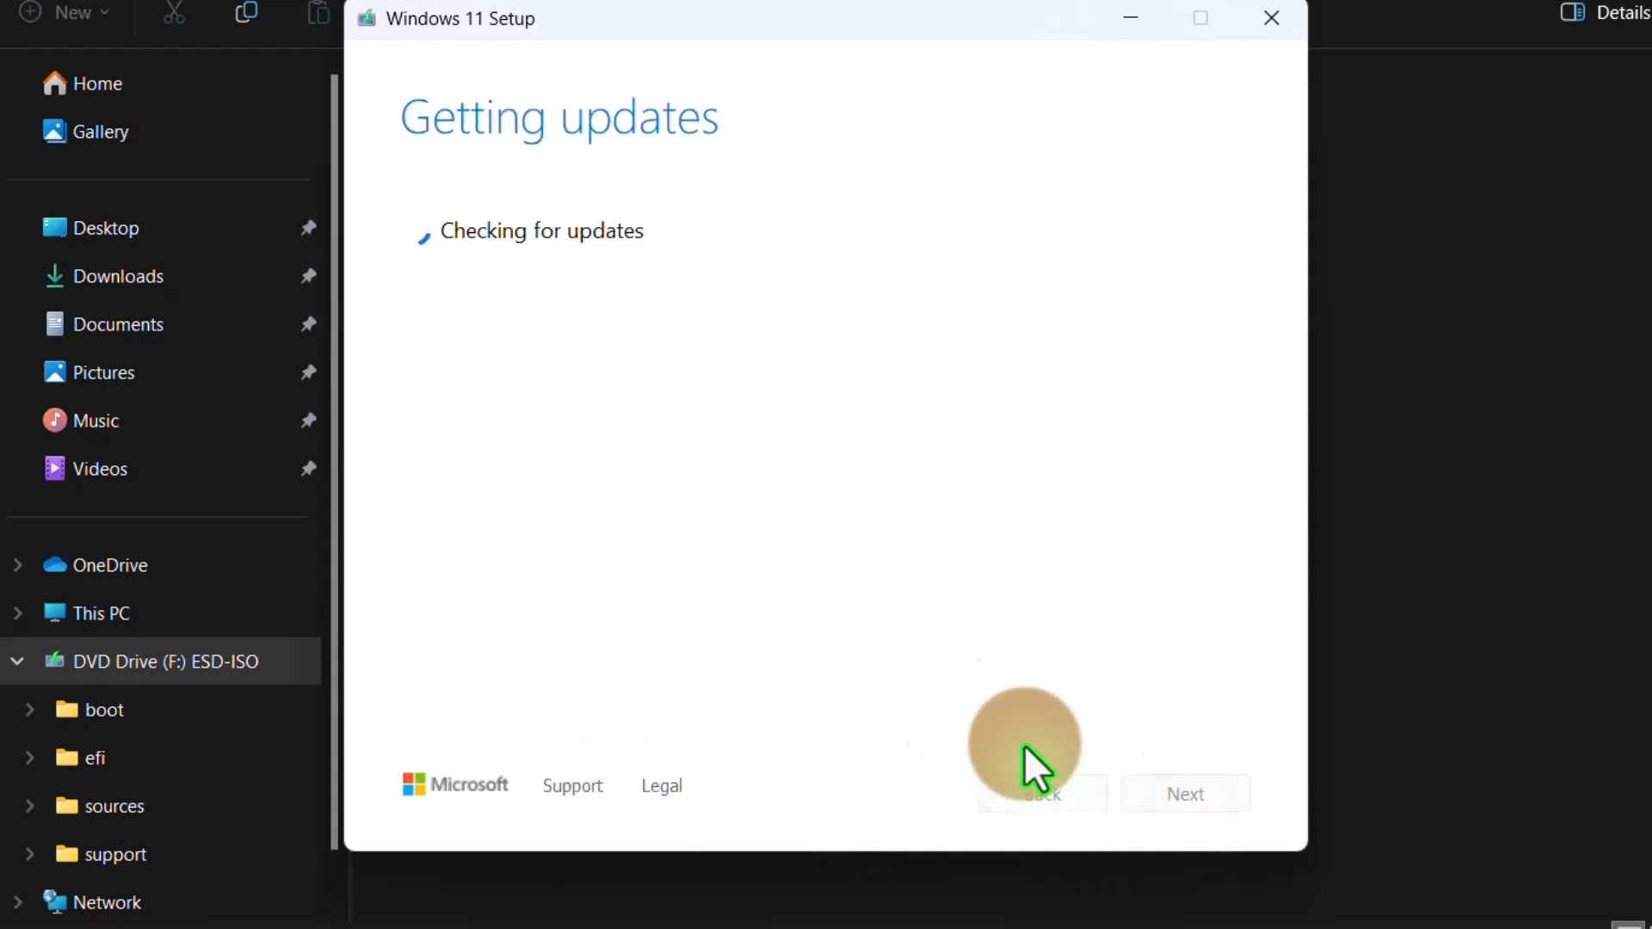
mouse_move(606, 278)
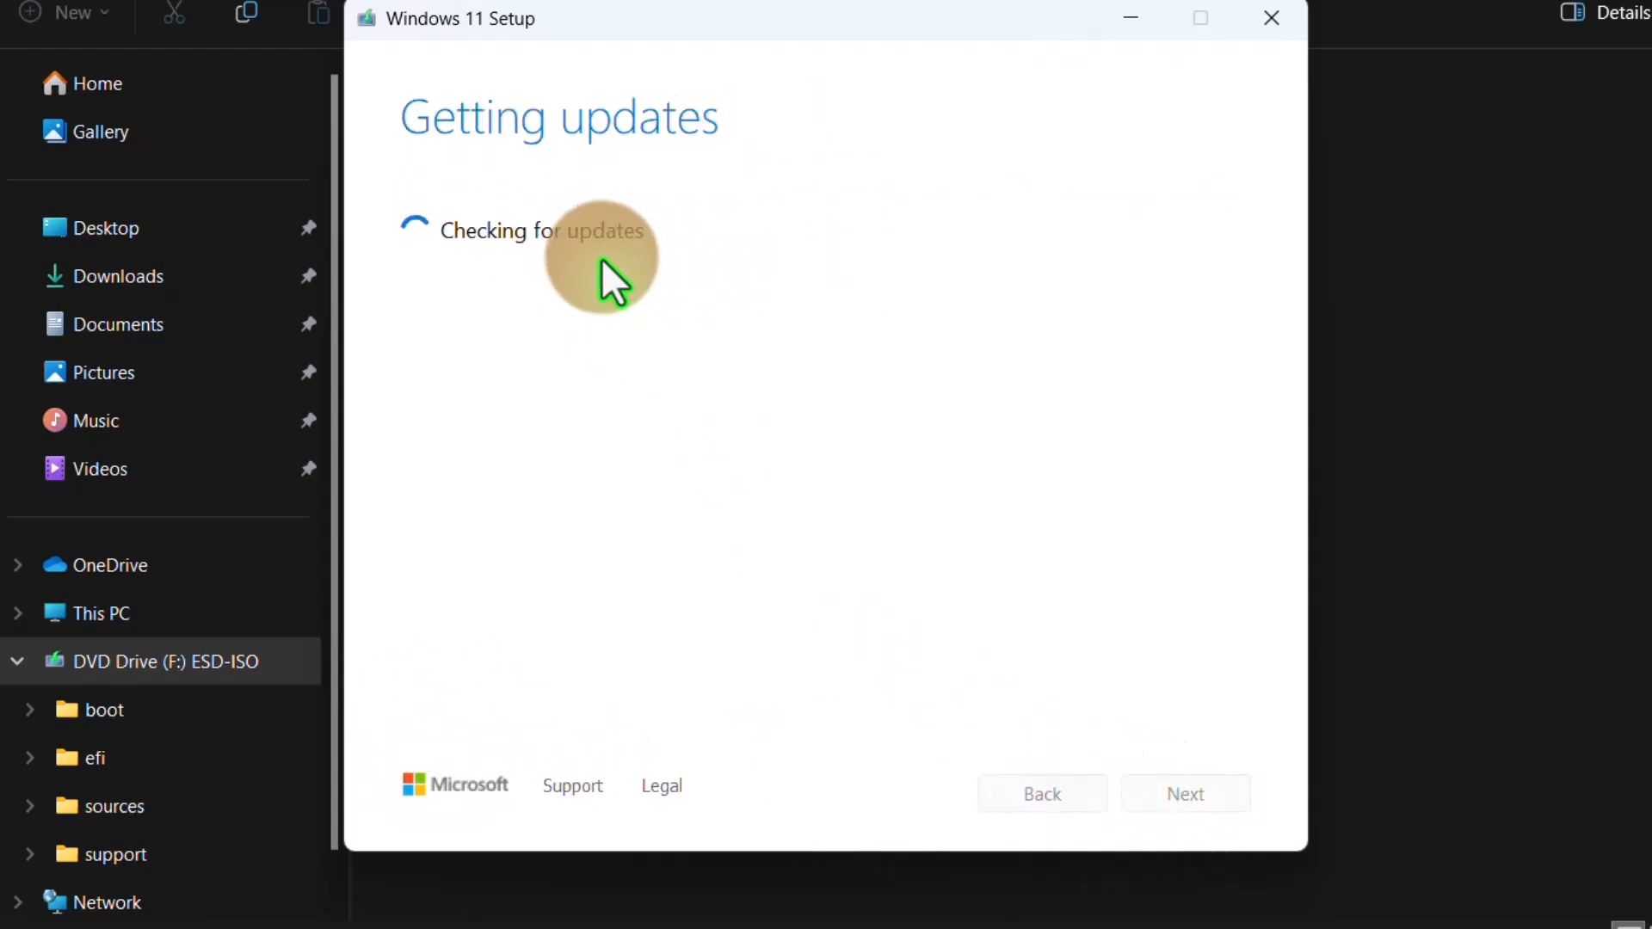
mouse_move(487, 298)
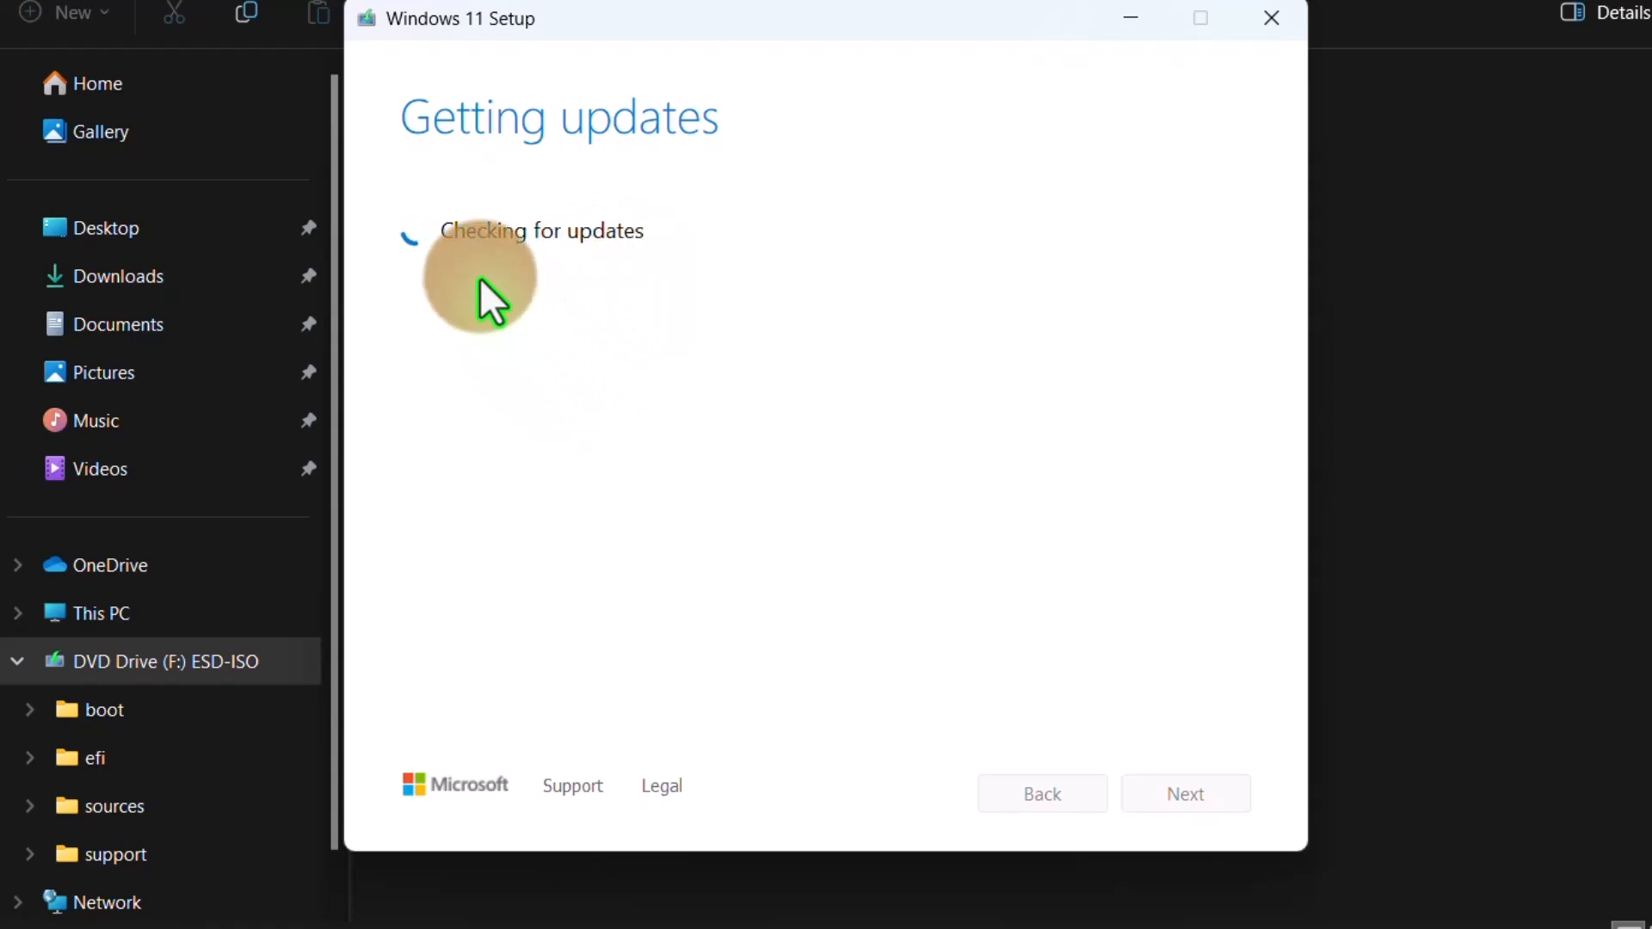
mouse_move(567, 497)
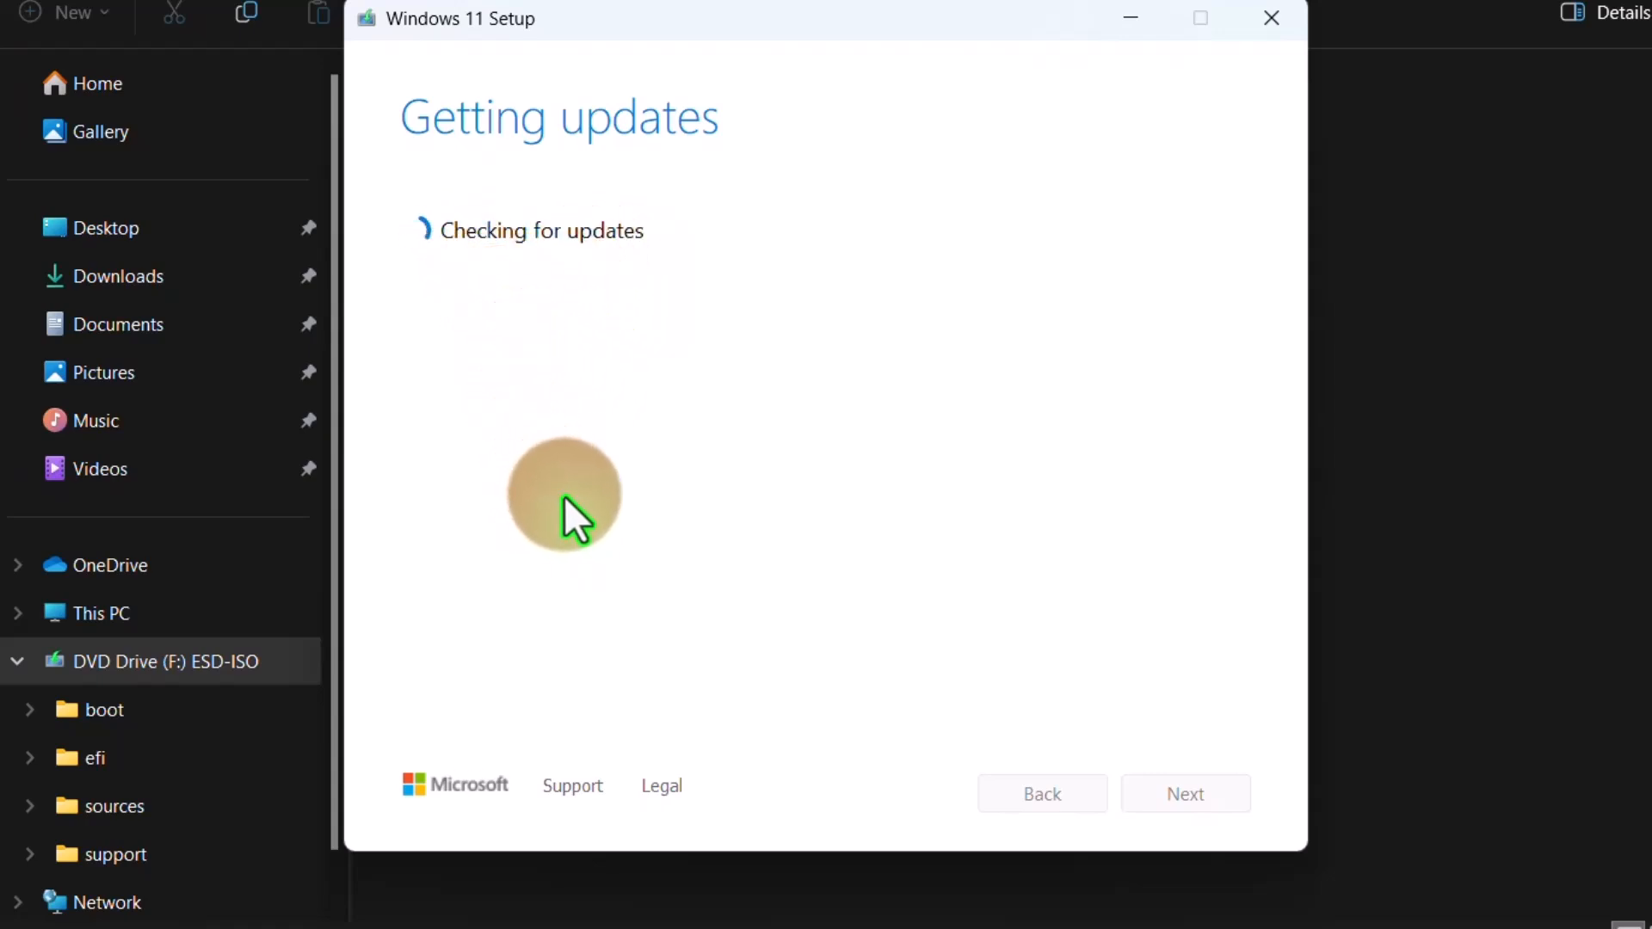